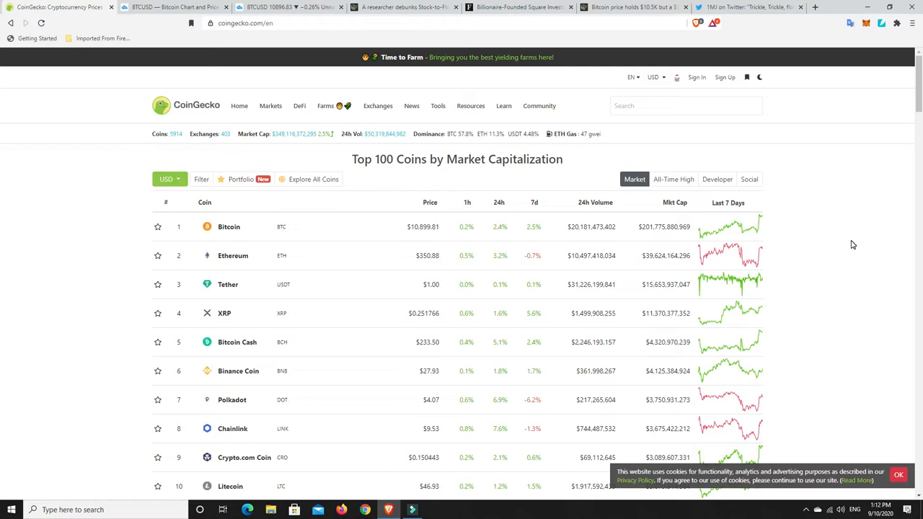
mouse_move(318, 142)
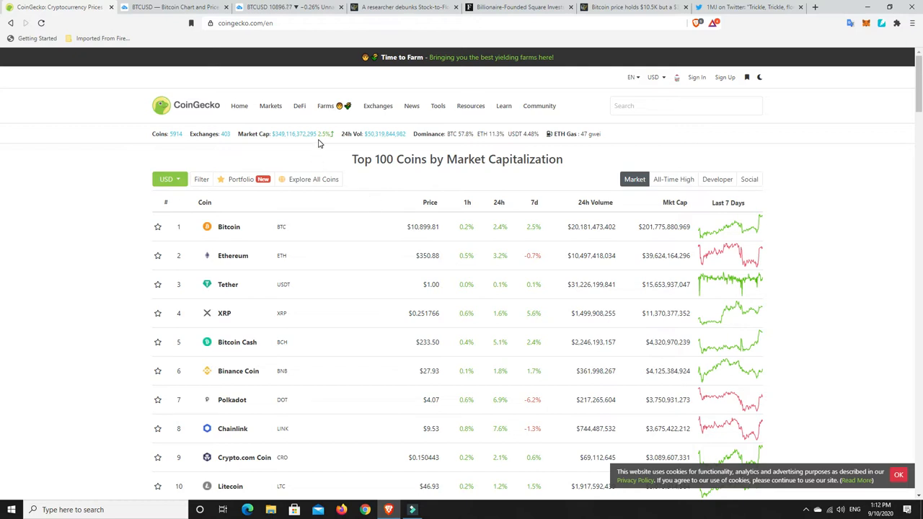
mouse_move(302, 144)
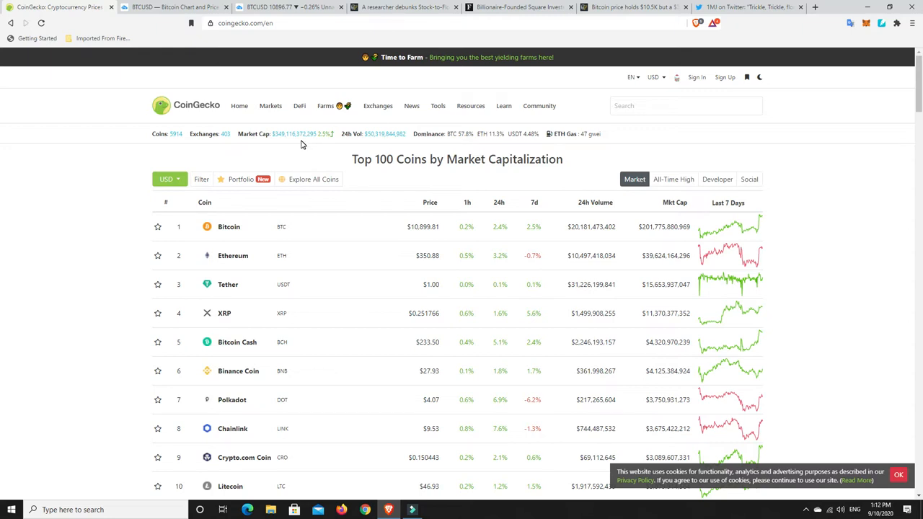
mouse_move(575, 142)
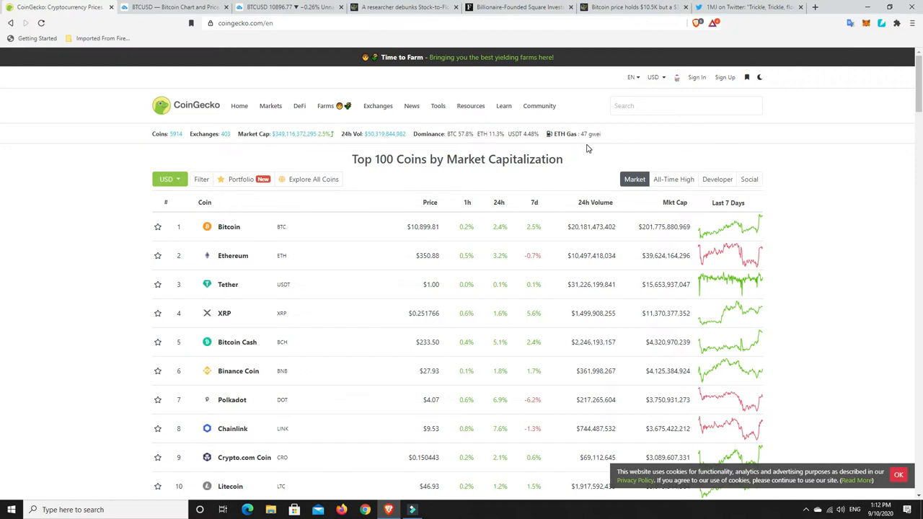
mouse_move(586, 157)
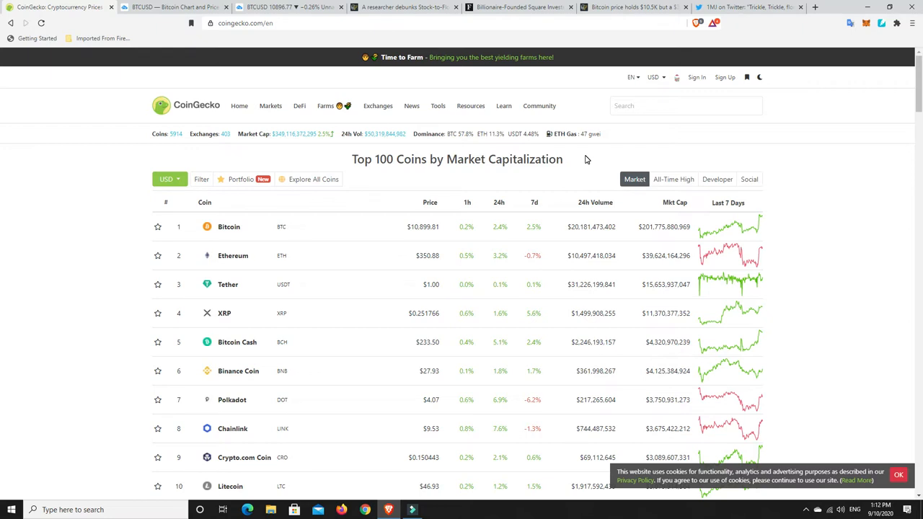
mouse_move(535, 236)
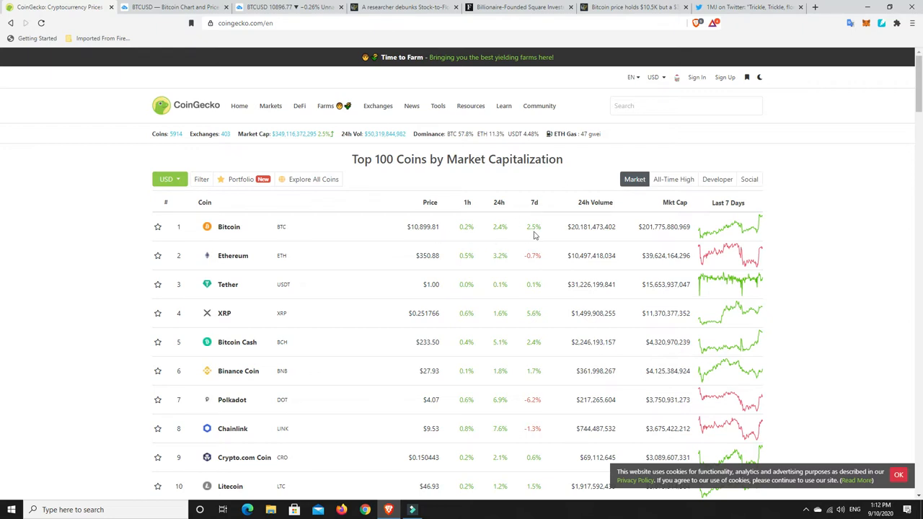
mouse_move(533, 232)
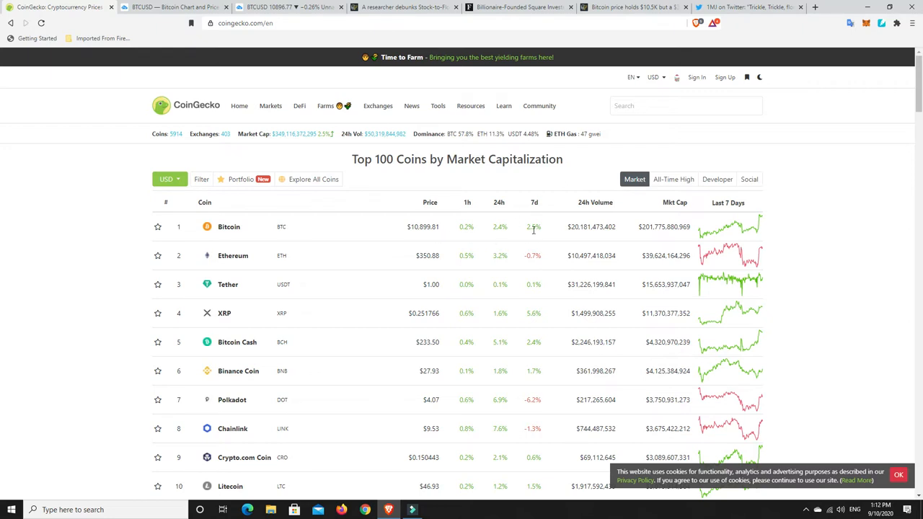
mouse_move(536, 236)
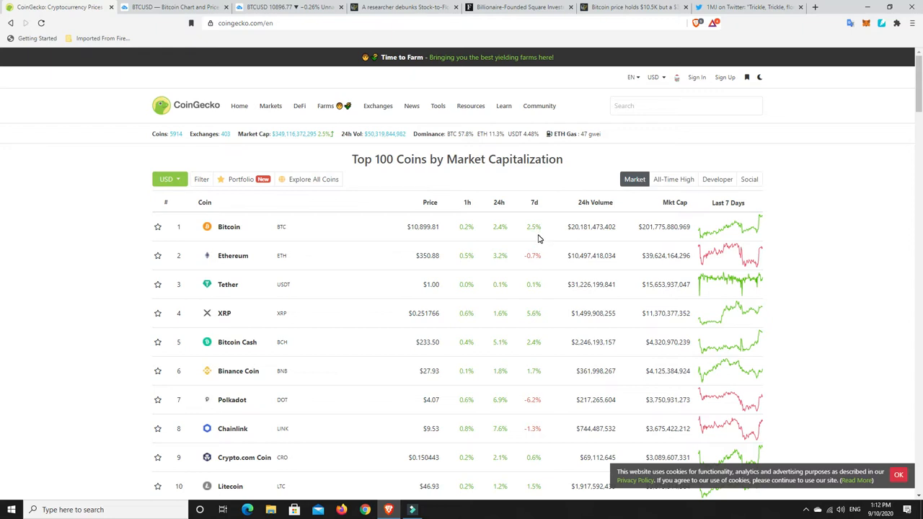
Step: Scroll down through the page, then switch to the TradingView BTCUSD daily chart with its trendlines
scroll(down, 3)
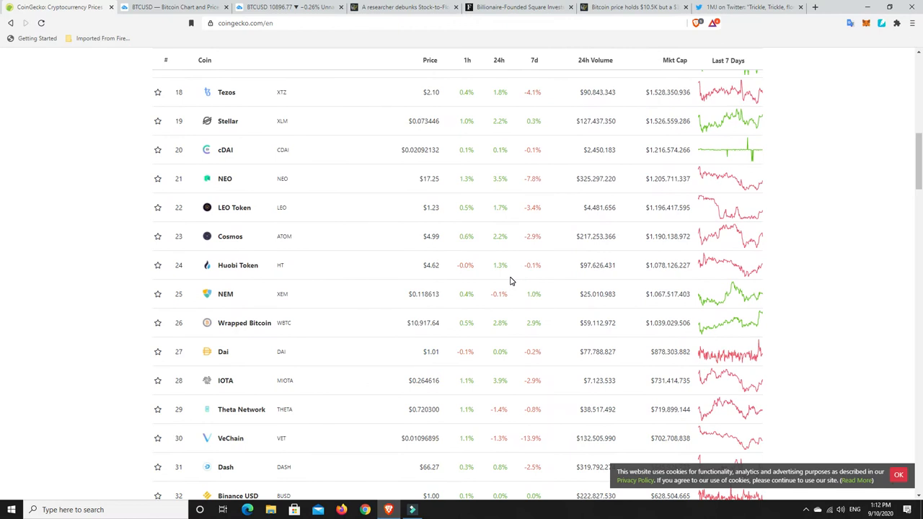
scroll(down, 3)
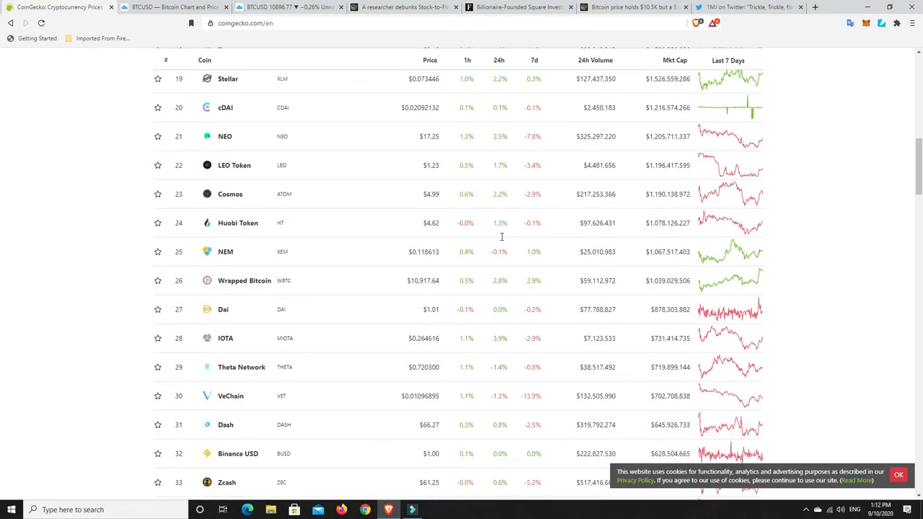
scroll(down, 3)
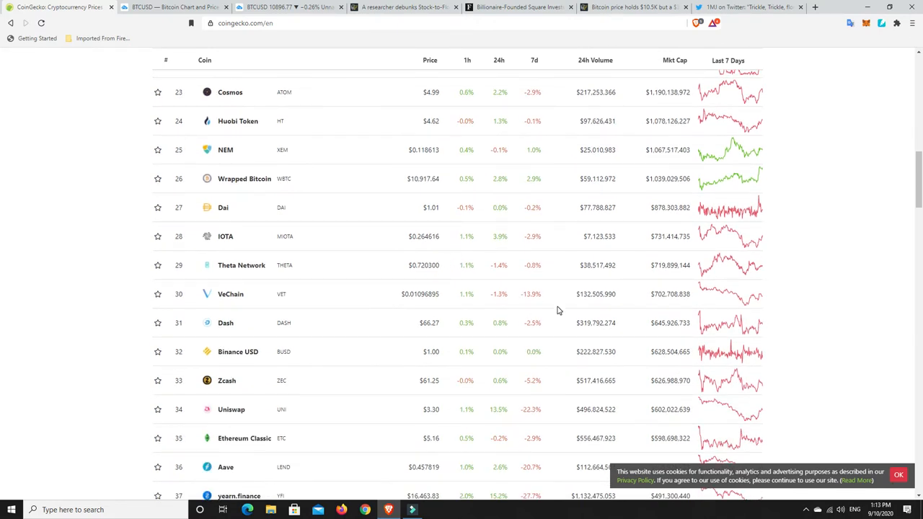
mouse_move(532, 294)
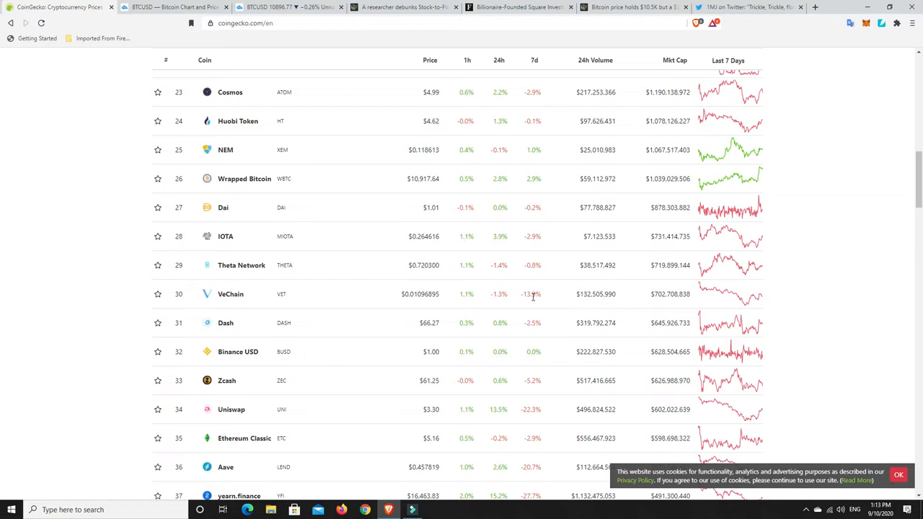
mouse_move(530, 295)
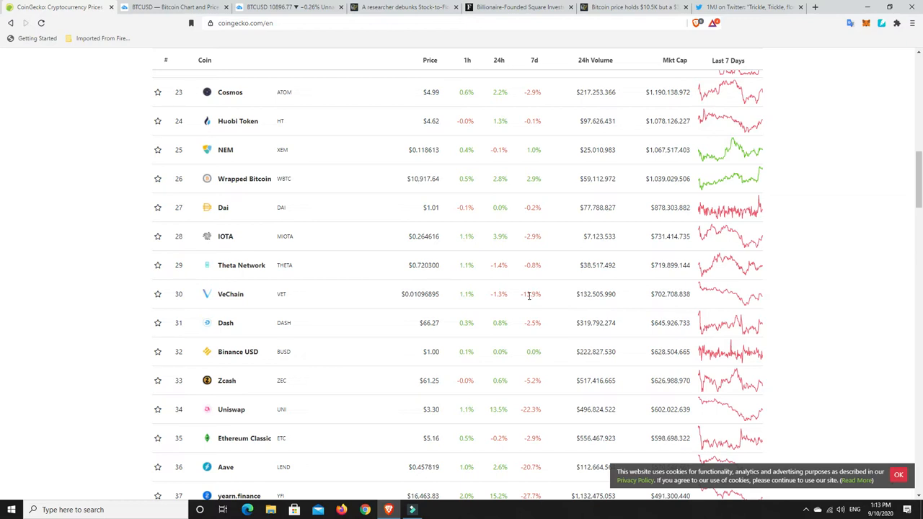
scroll(down, 3)
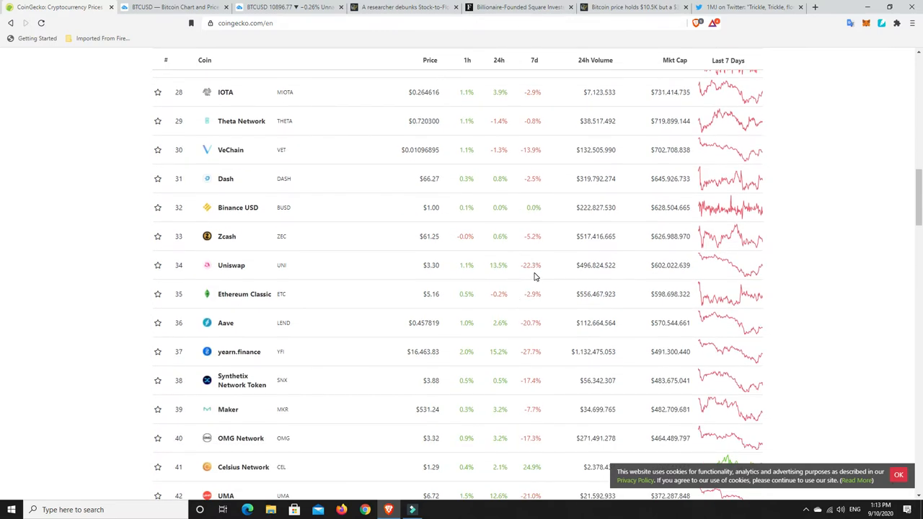
mouse_move(488, 277)
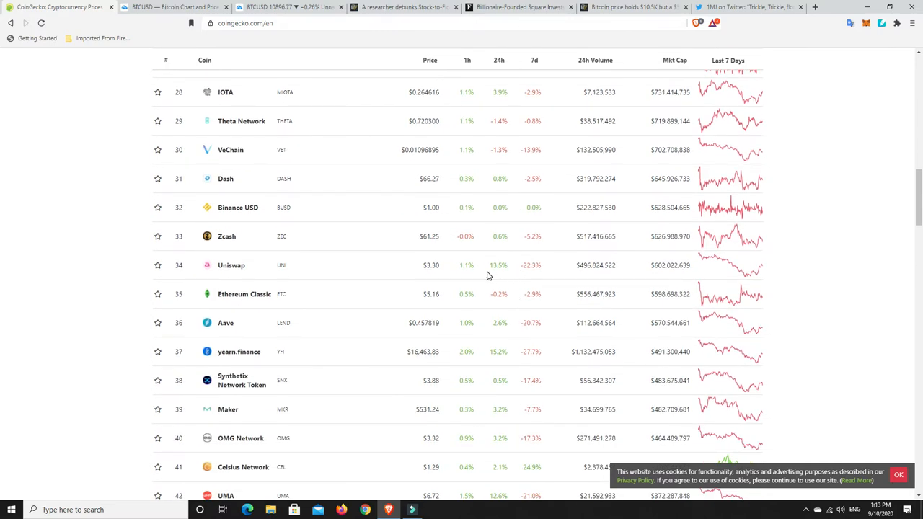
mouse_move(492, 276)
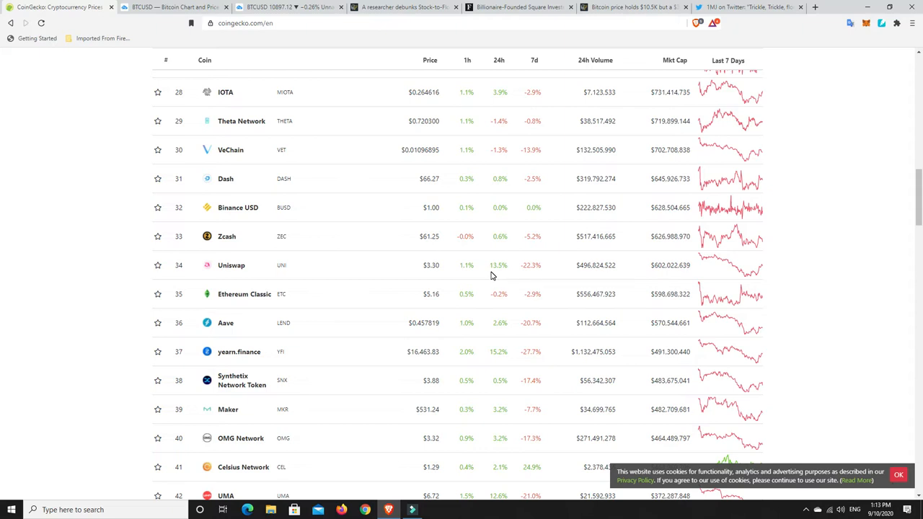
scroll(down, 3)
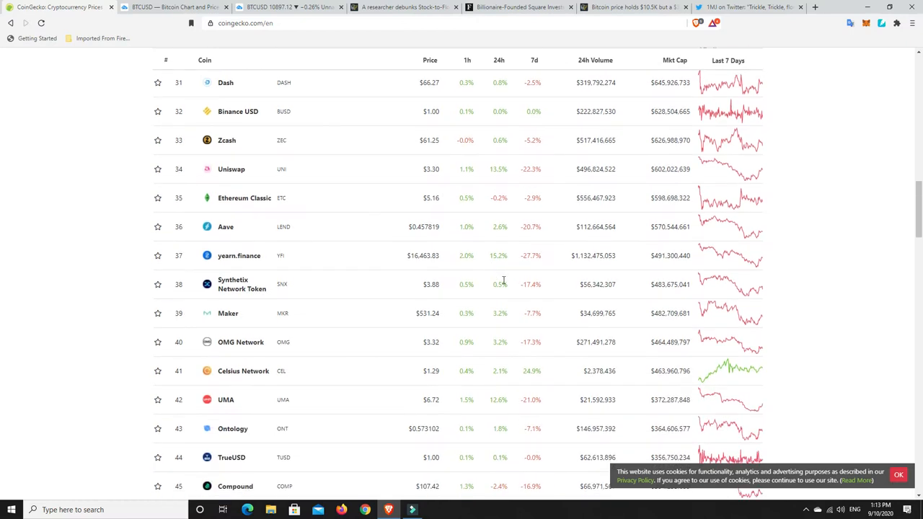
mouse_move(534, 295)
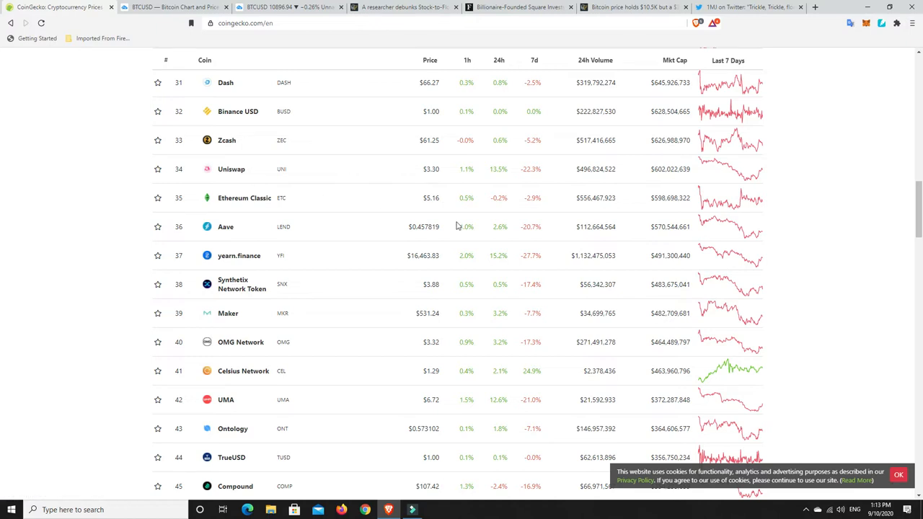
mouse_move(470, 269)
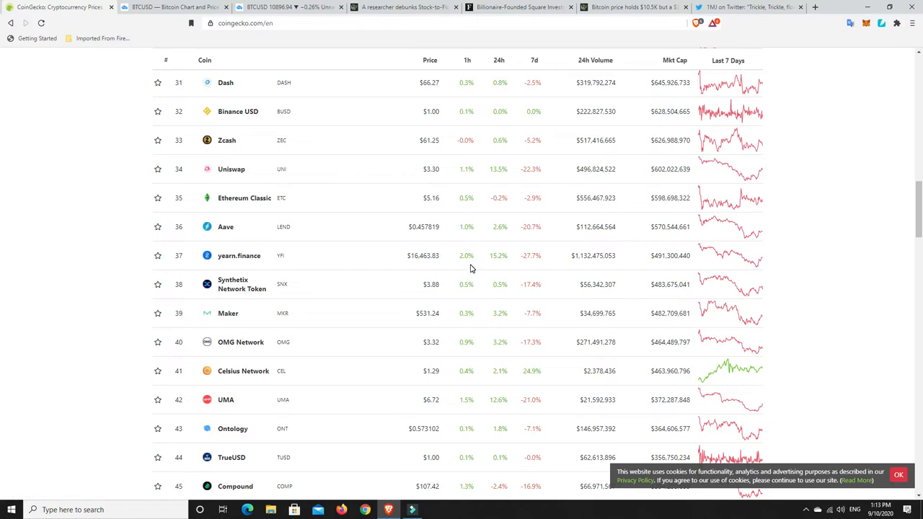
mouse_move(514, 256)
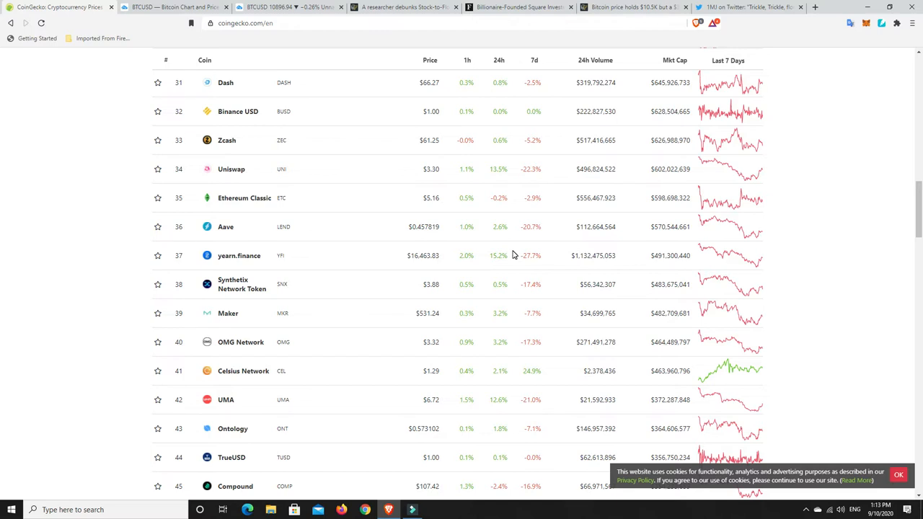
mouse_move(470, 226)
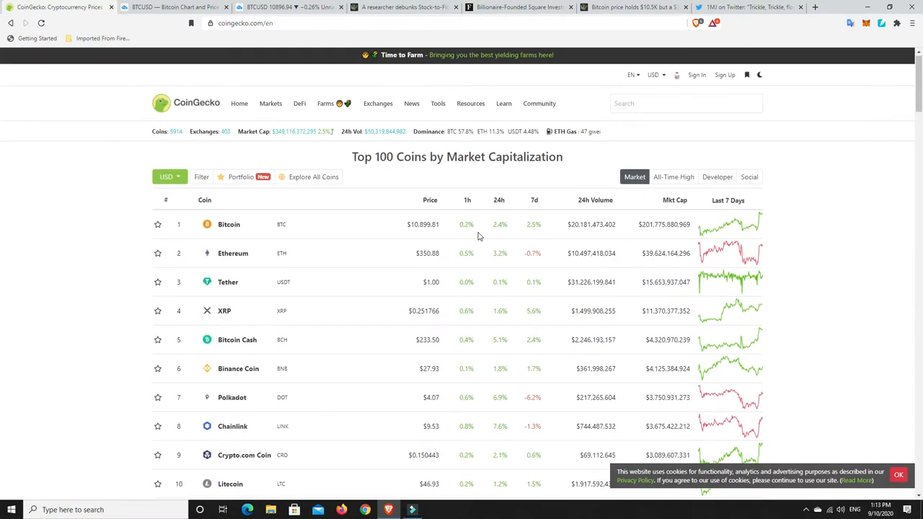
scroll(down, 3)
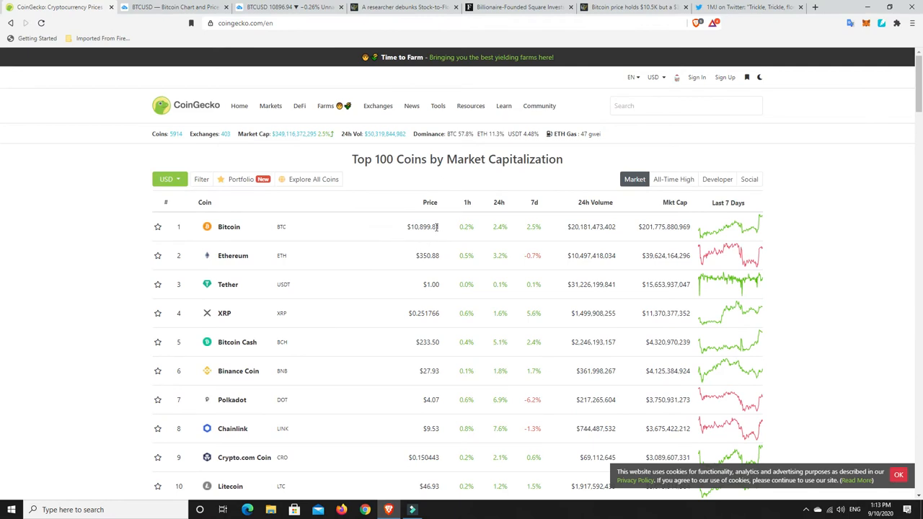
click(173, 7)
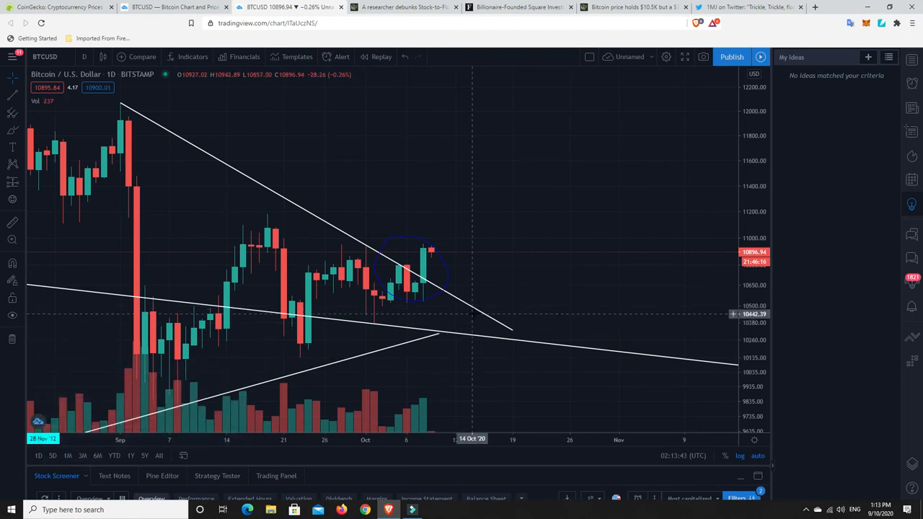
mouse_move(415, 292)
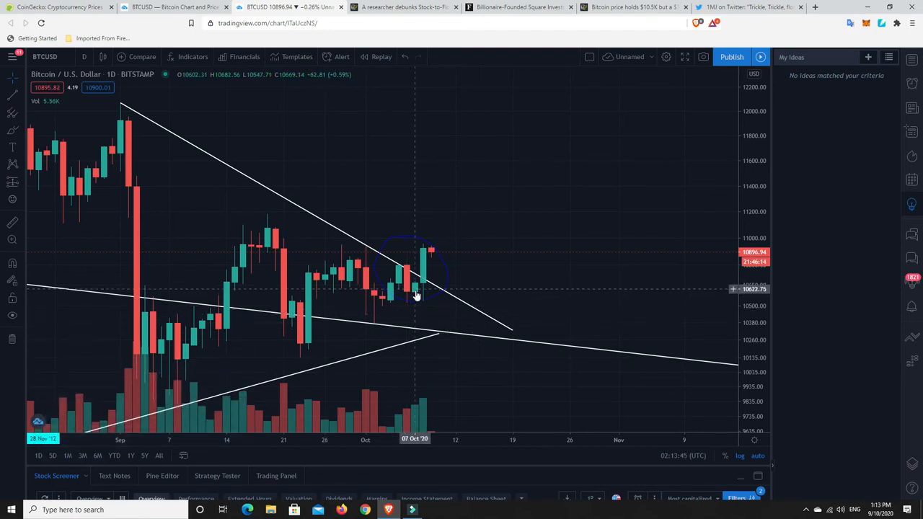
mouse_move(418, 305)
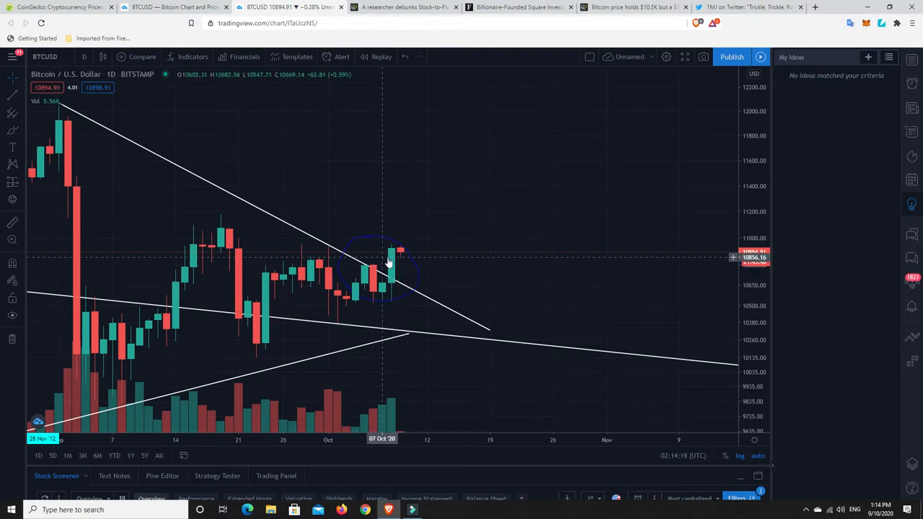
mouse_move(400, 254)
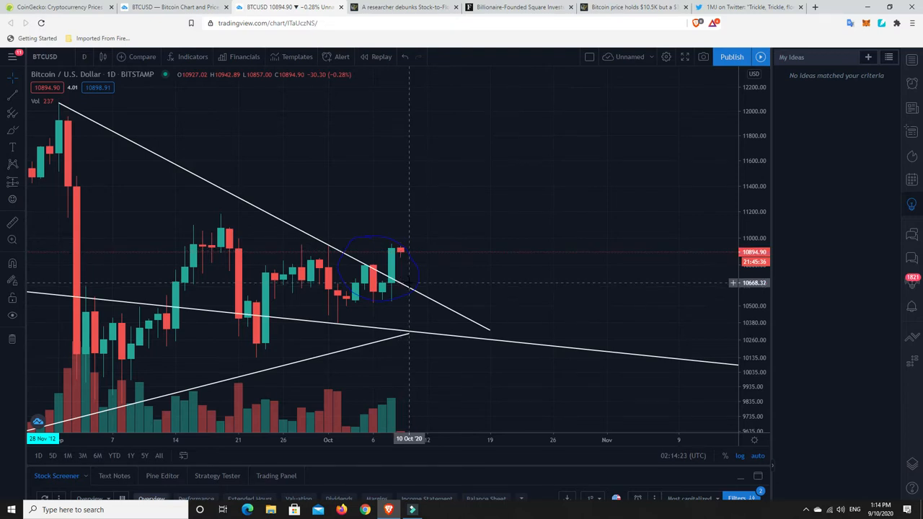
mouse_move(415, 294)
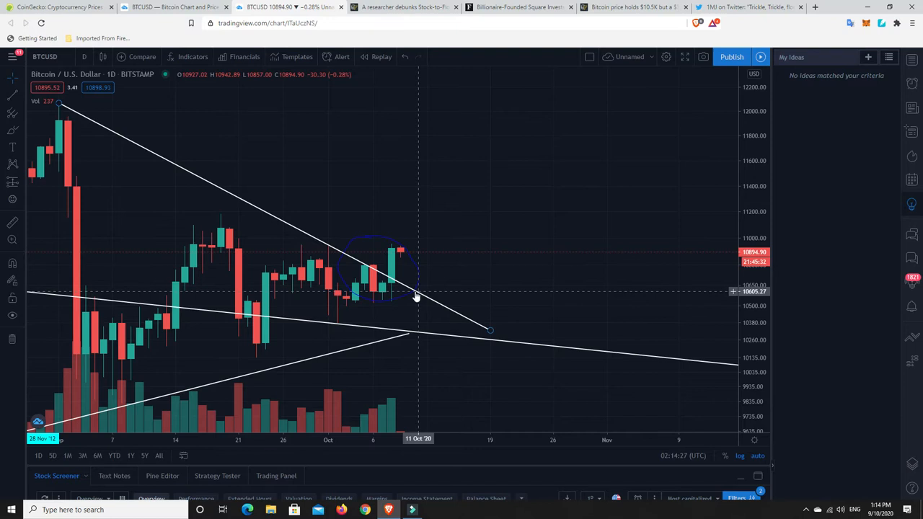
mouse_move(392, 272)
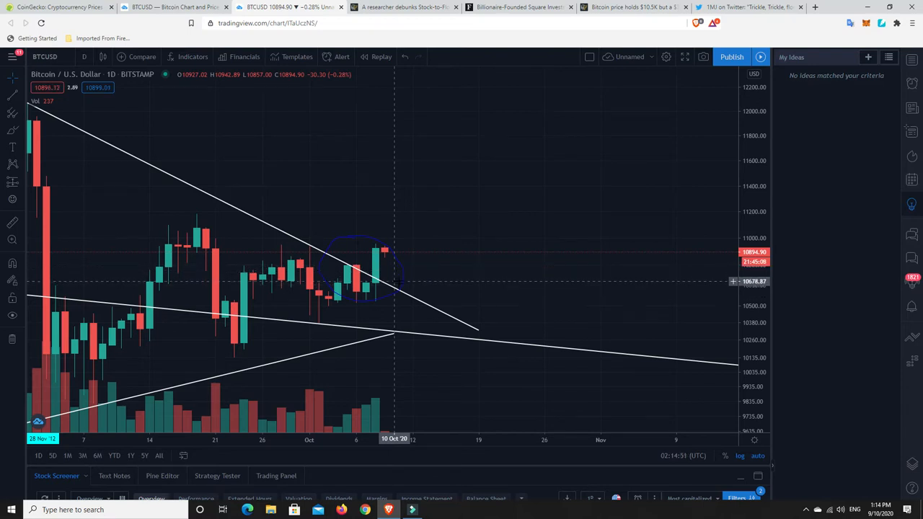
mouse_move(401, 294)
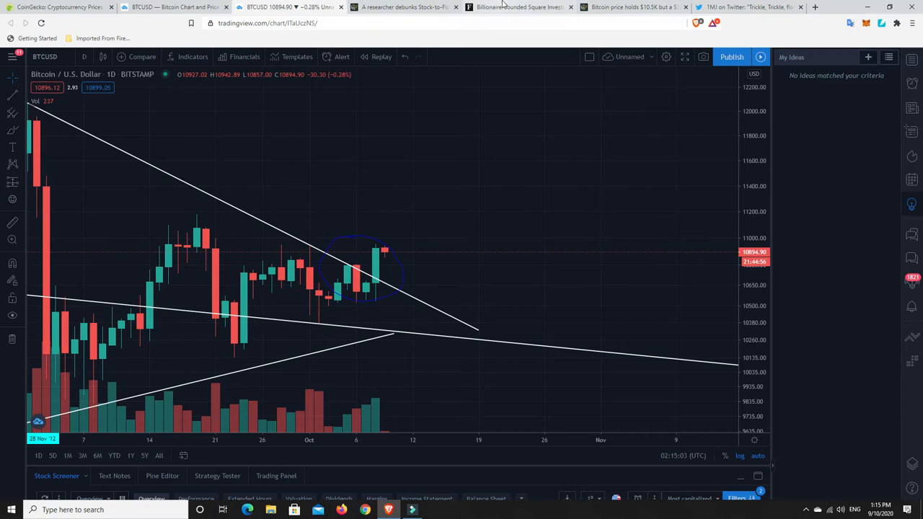
Step: Switch to the Forbes article on Square buying Bitcoin and scroll into it
click(519, 6)
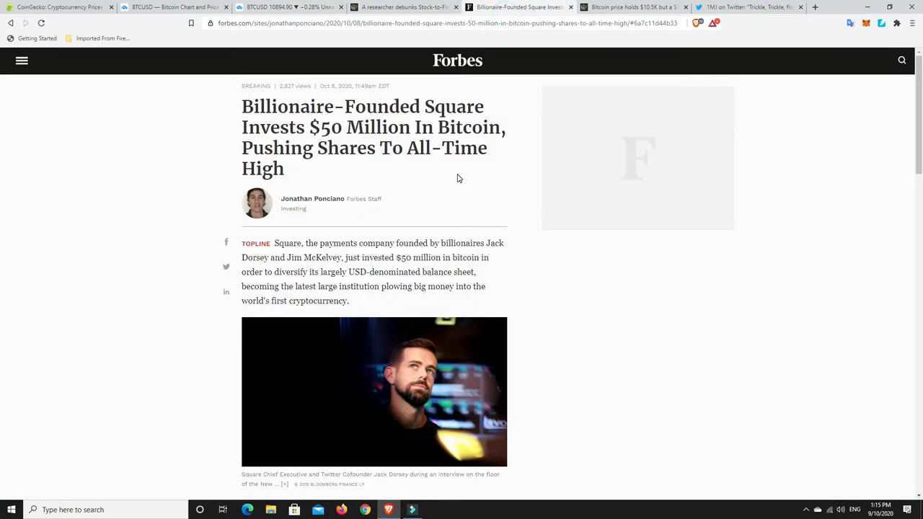
mouse_move(459, 196)
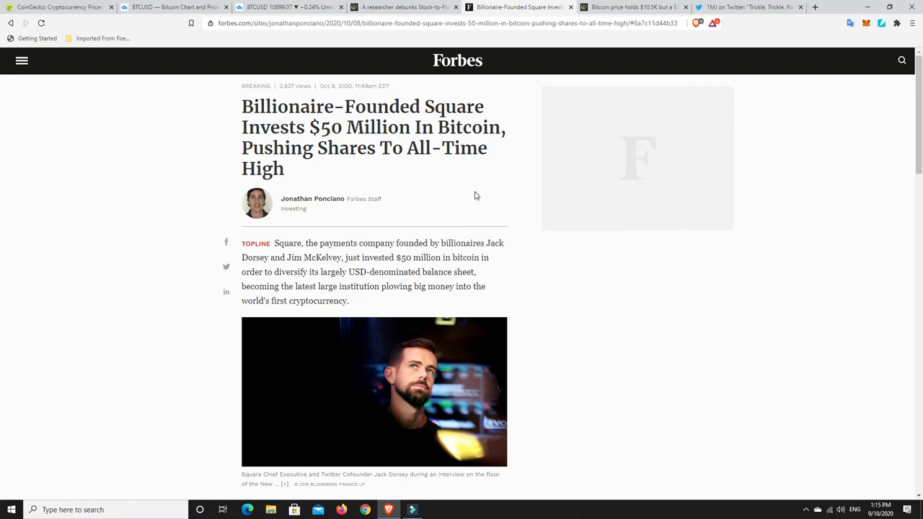
mouse_move(458, 199)
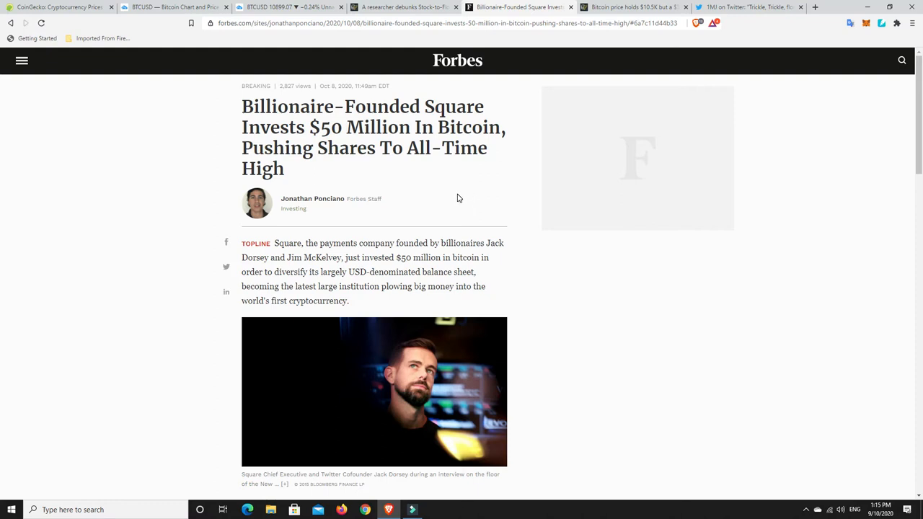
mouse_move(467, 195)
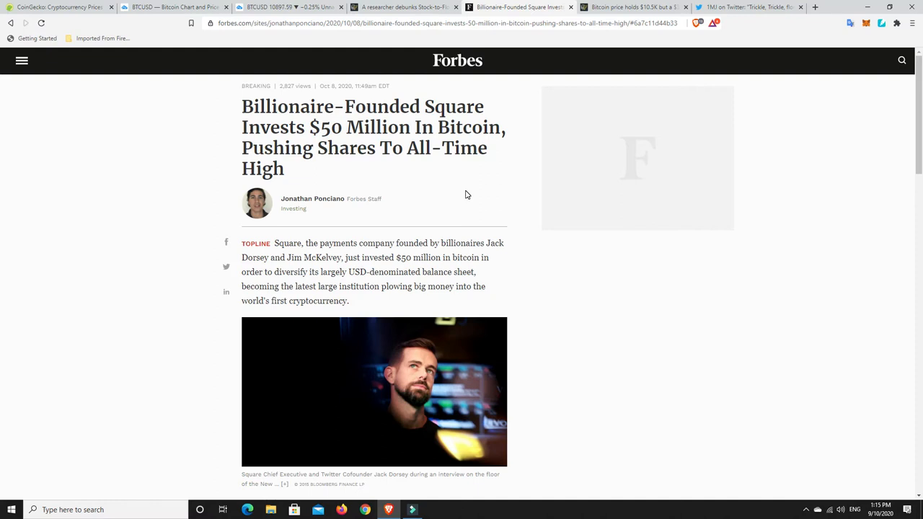
mouse_move(436, 198)
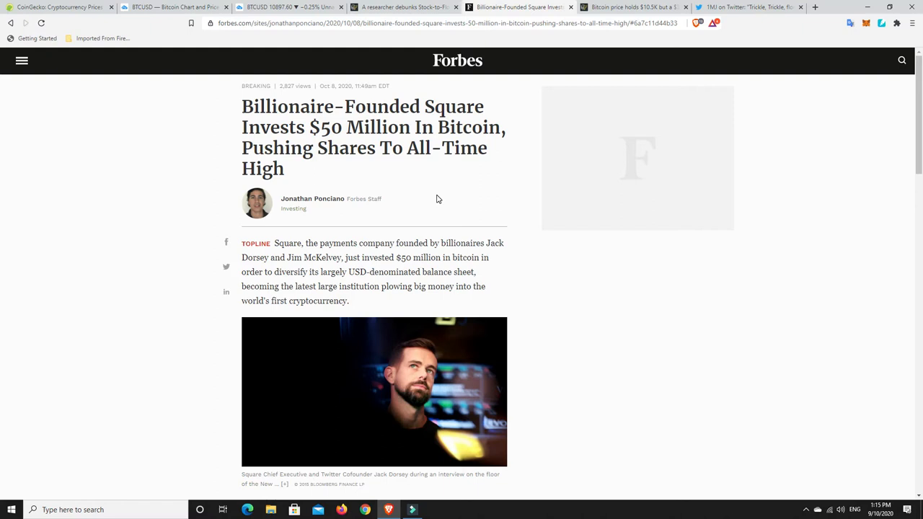
mouse_move(384, 178)
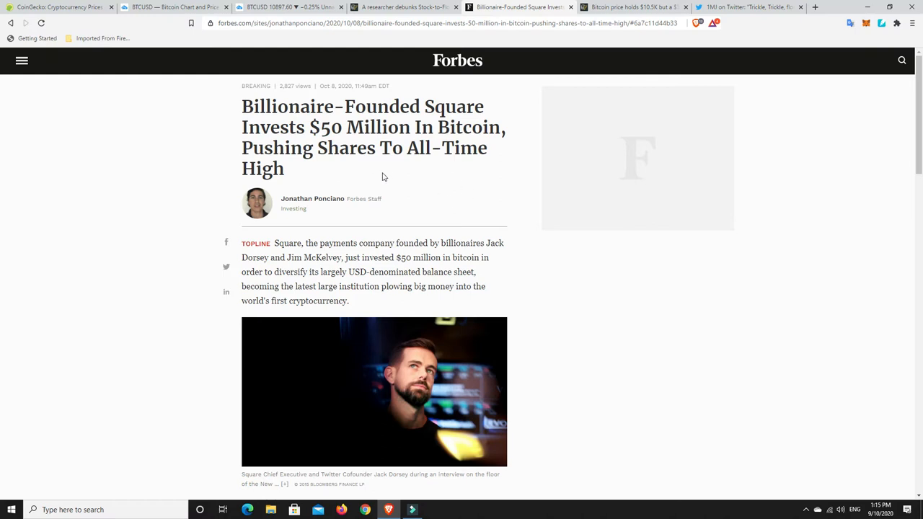
mouse_move(396, 142)
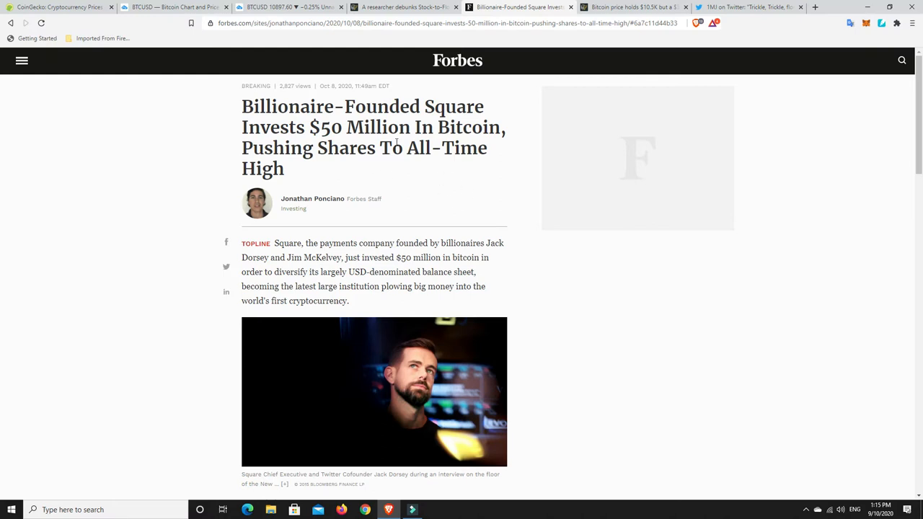
mouse_move(433, 205)
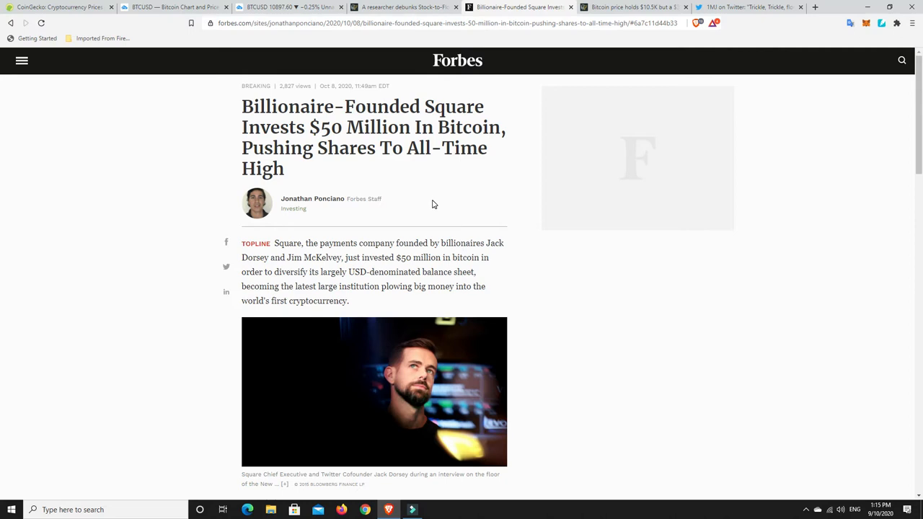
scroll(down, 3)
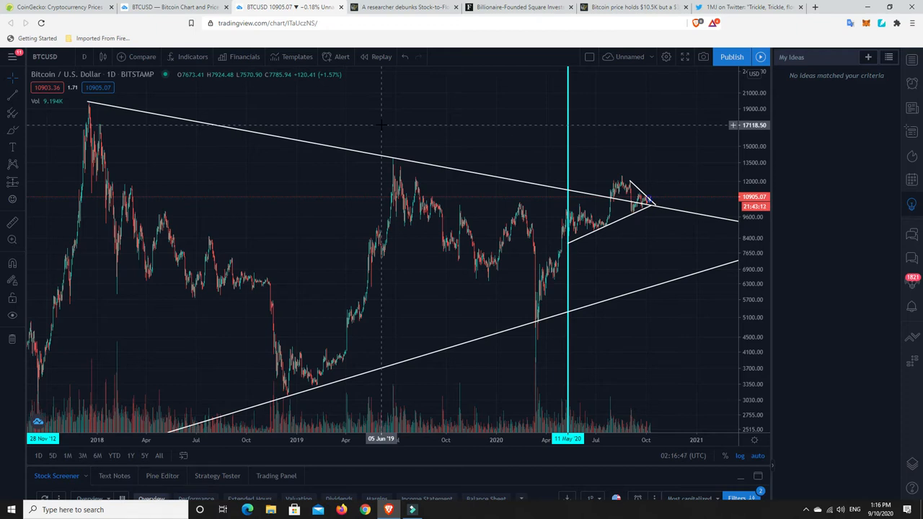
mouse_move(391, 161)
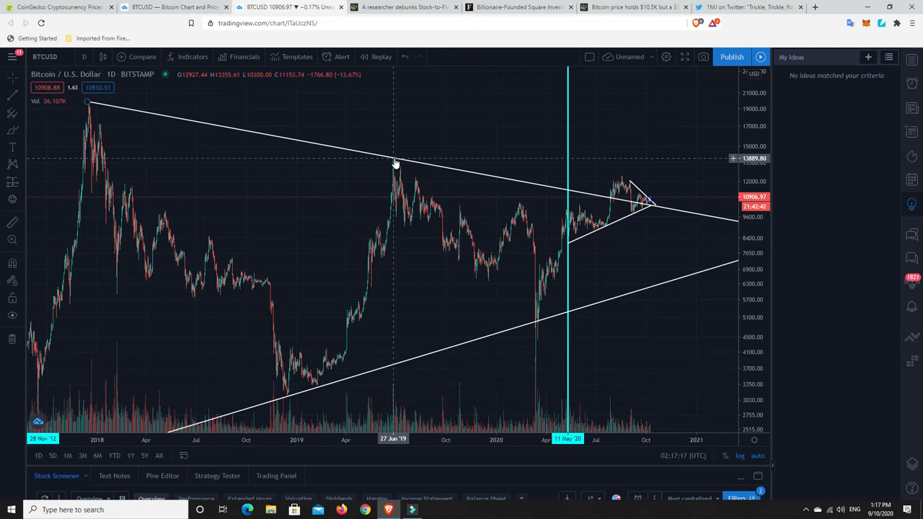
mouse_move(674, 233)
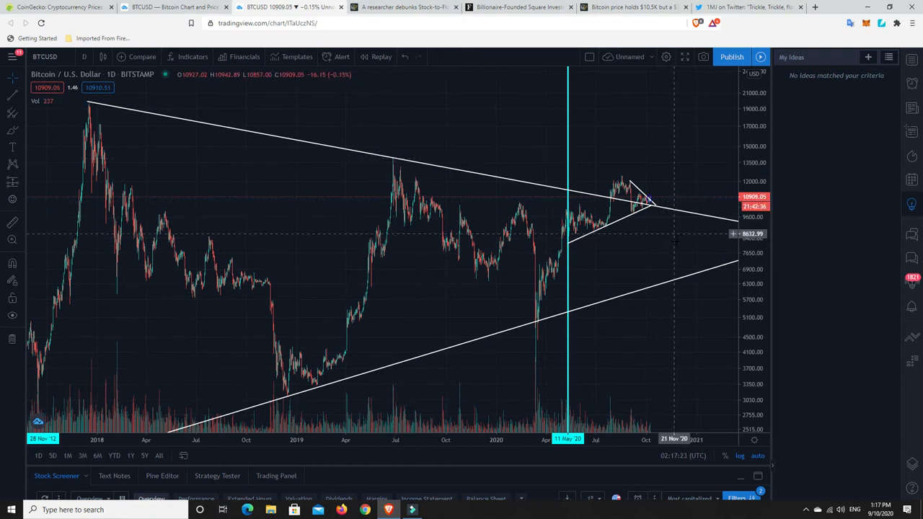
mouse_move(387, 159)
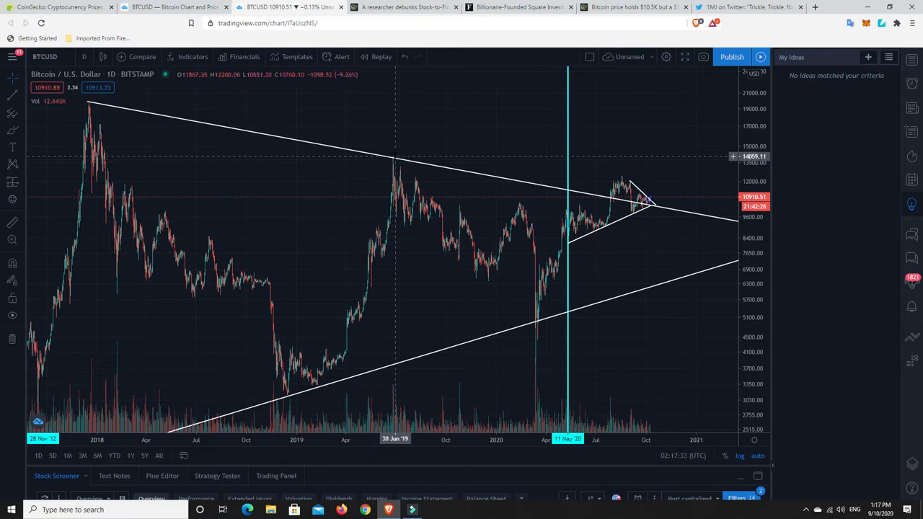
mouse_move(395, 162)
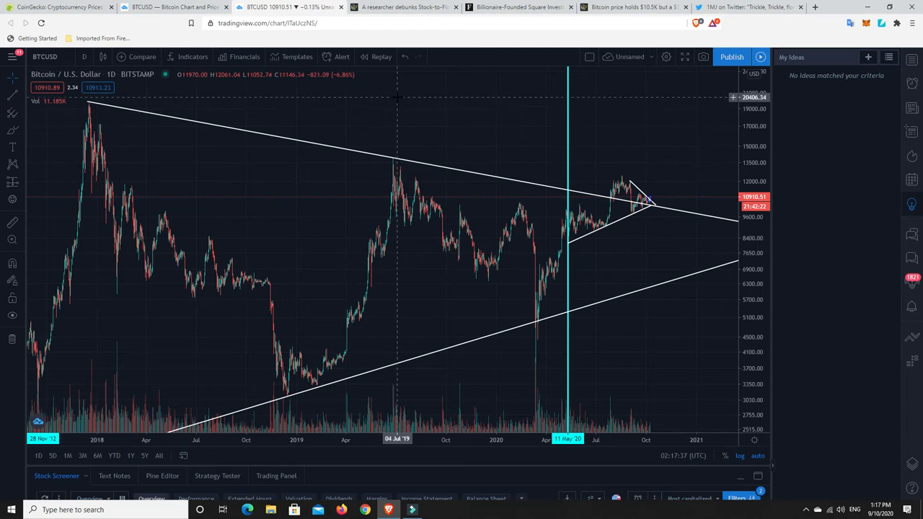
mouse_move(398, 101)
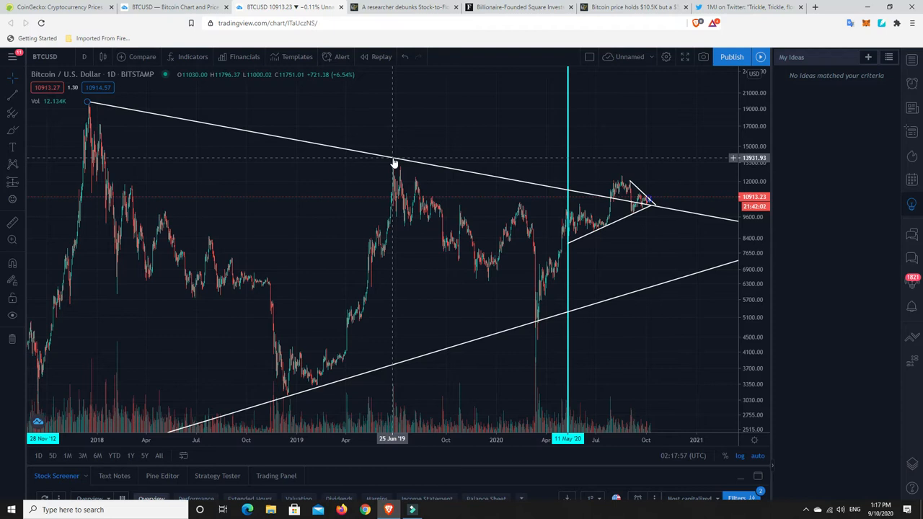
mouse_move(389, 160)
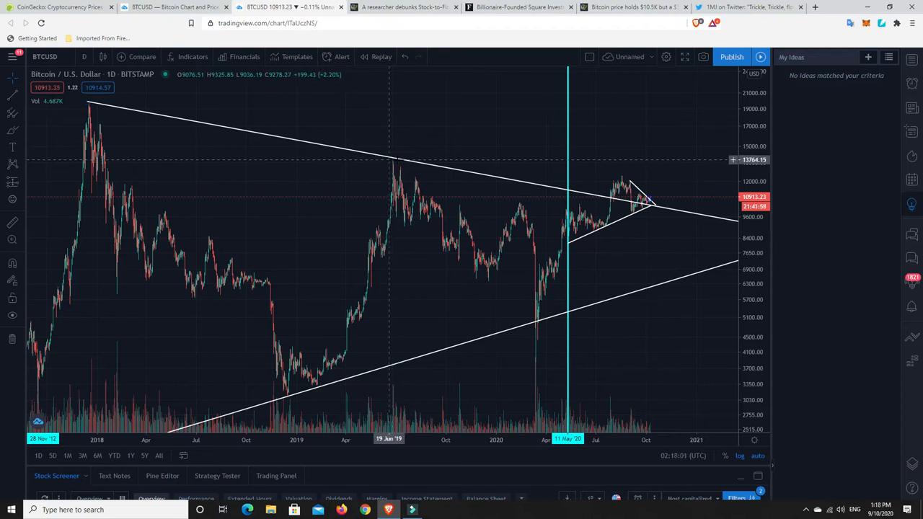
mouse_move(392, 161)
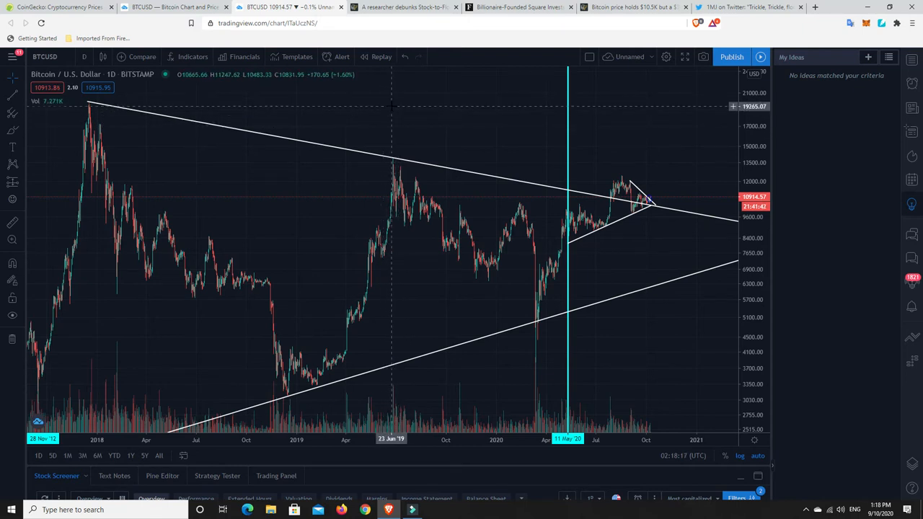
mouse_move(423, 123)
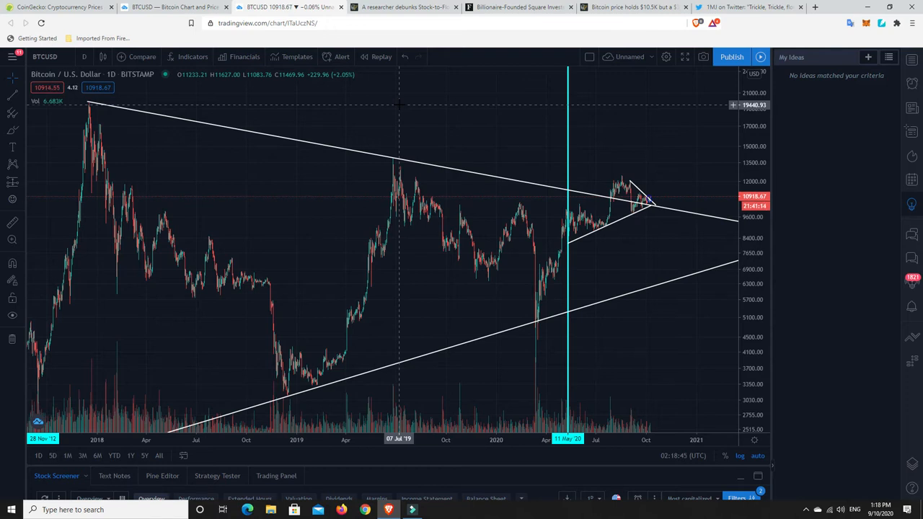
mouse_move(594, 222)
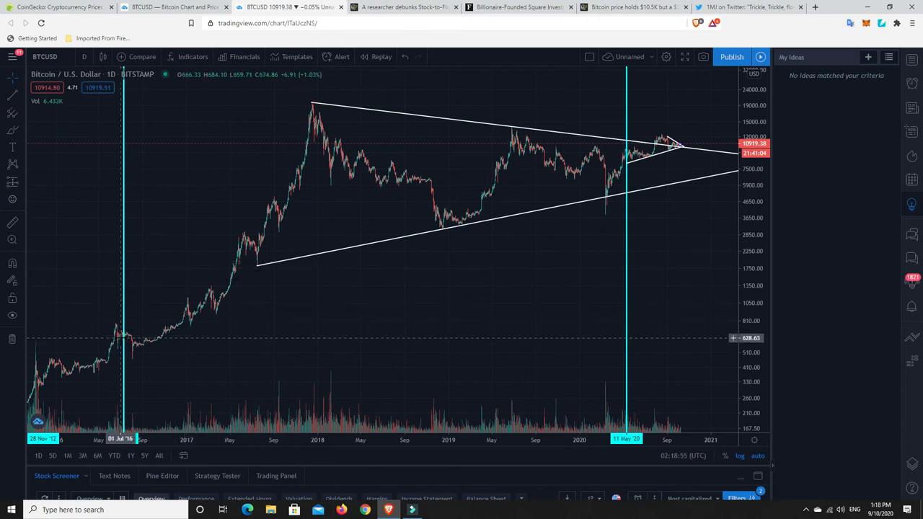
mouse_move(312, 114)
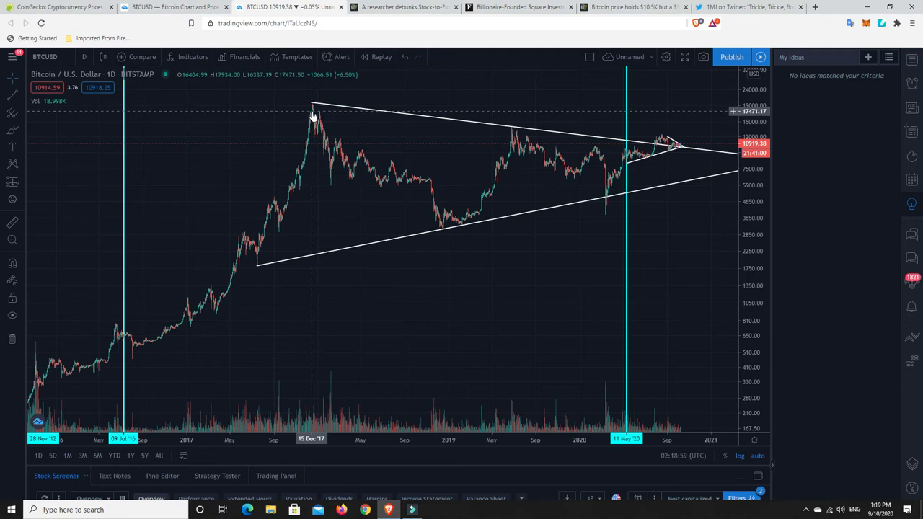
mouse_move(316, 133)
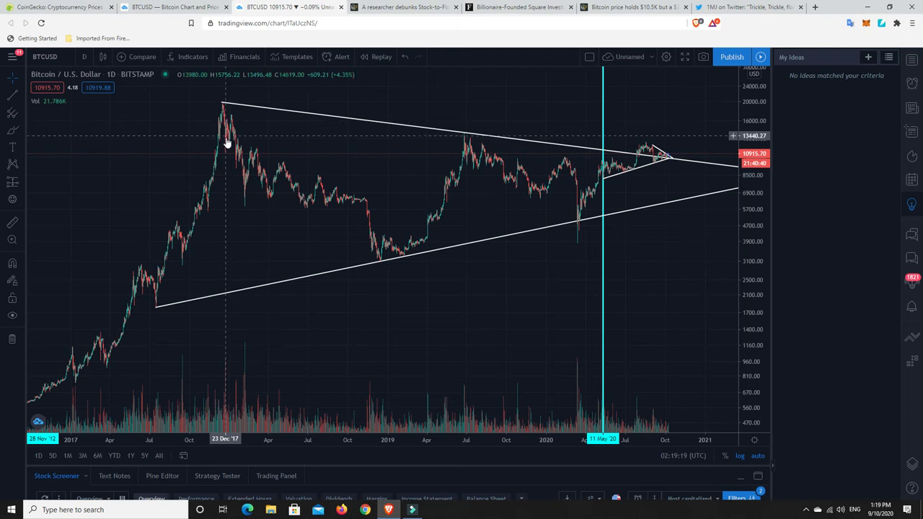
mouse_move(228, 137)
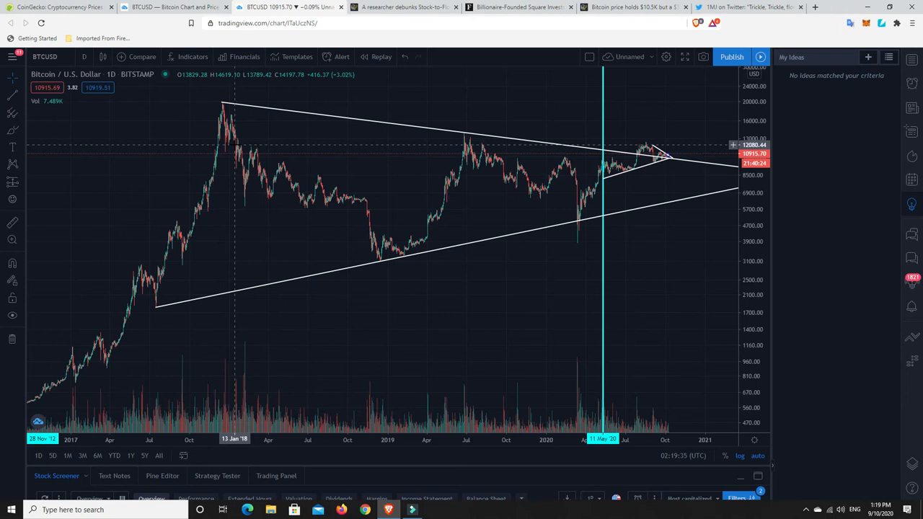
mouse_move(233, 144)
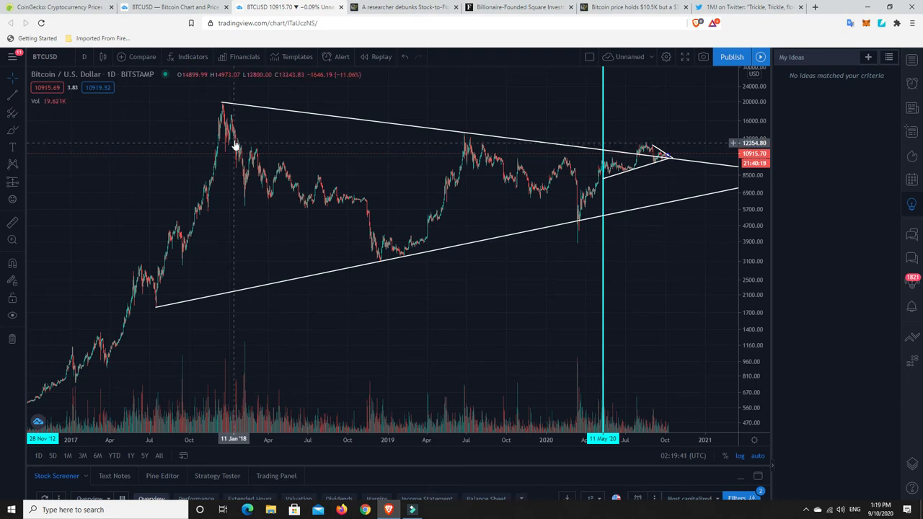
mouse_move(222, 118)
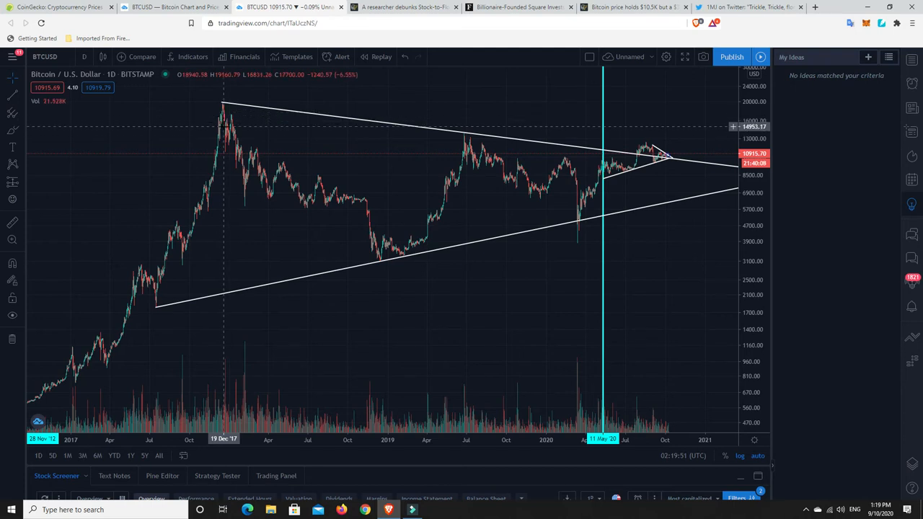
mouse_move(225, 133)
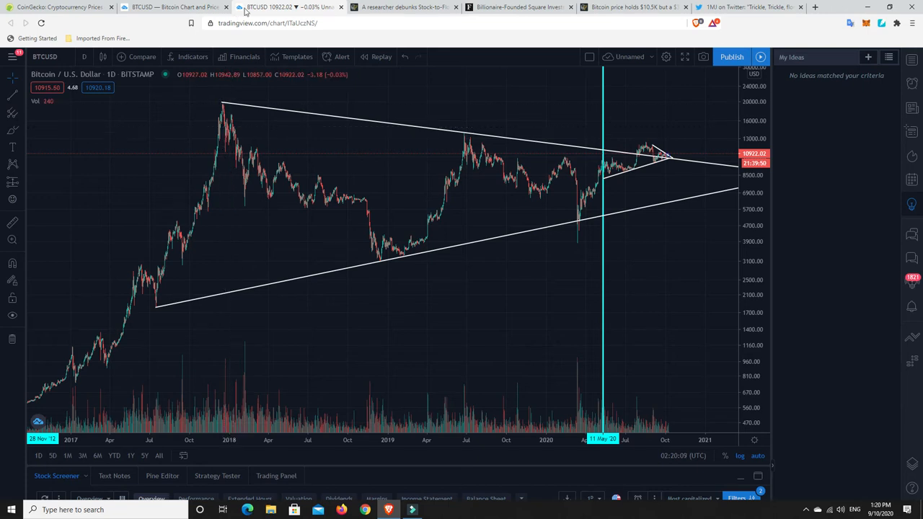
Step: Switch to the Cointelegraph article debunking the Stock-to-Flow model
click(403, 7)
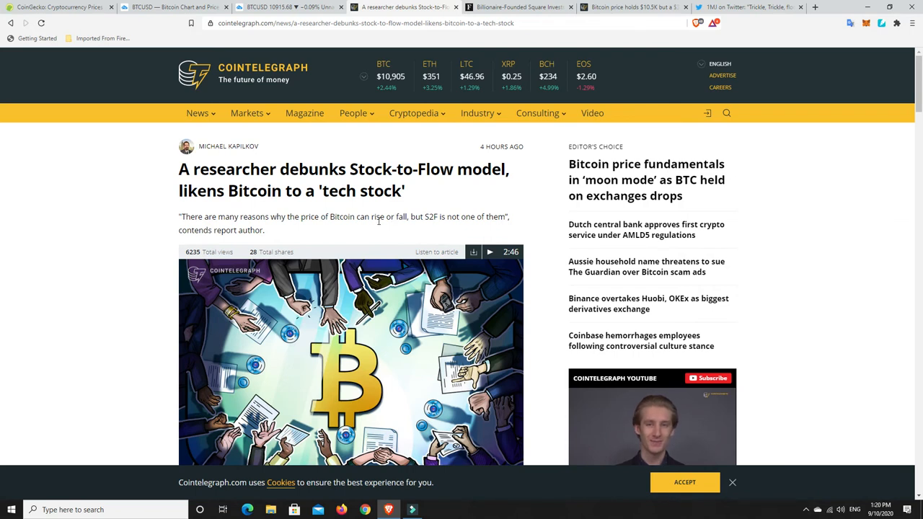
scroll(down, 3)
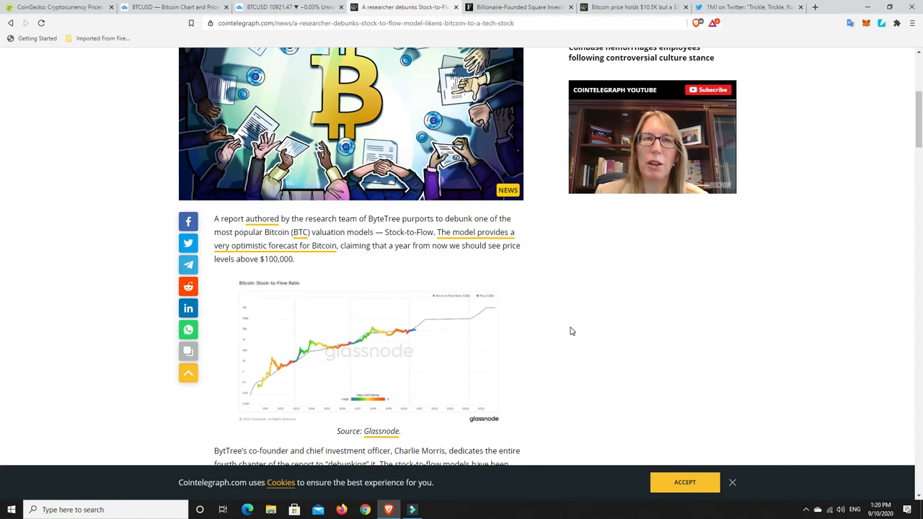
mouse_move(556, 318)
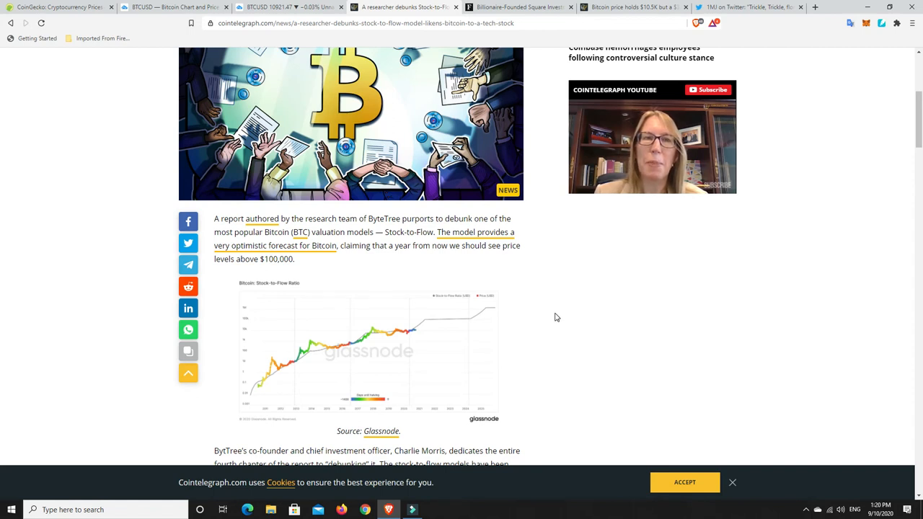
scroll(down, 3)
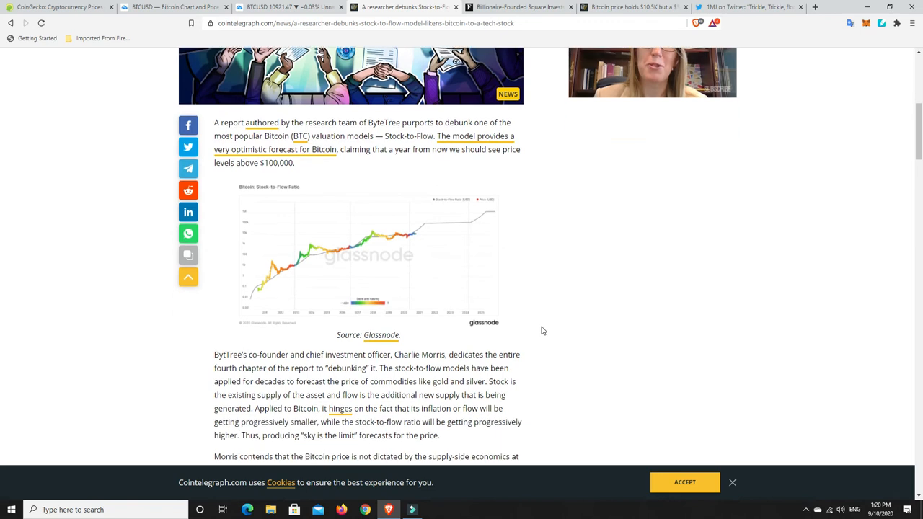
mouse_move(545, 232)
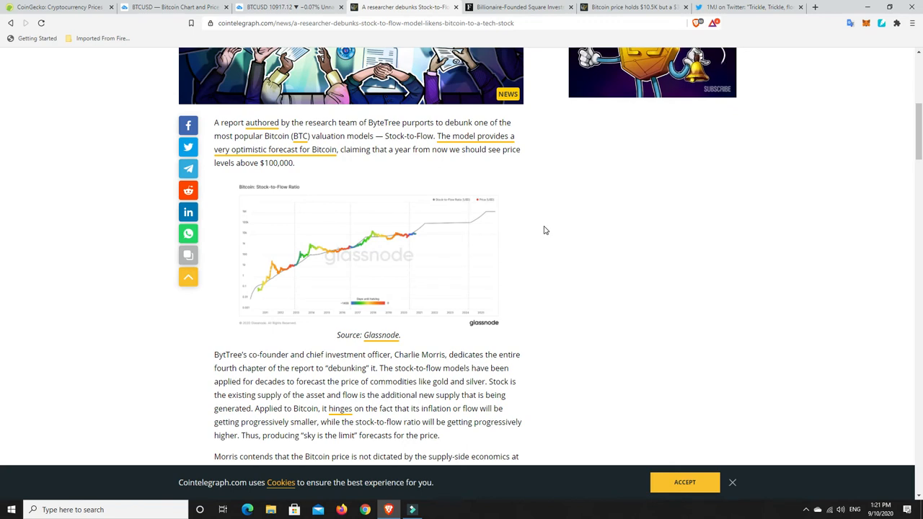
mouse_move(527, 233)
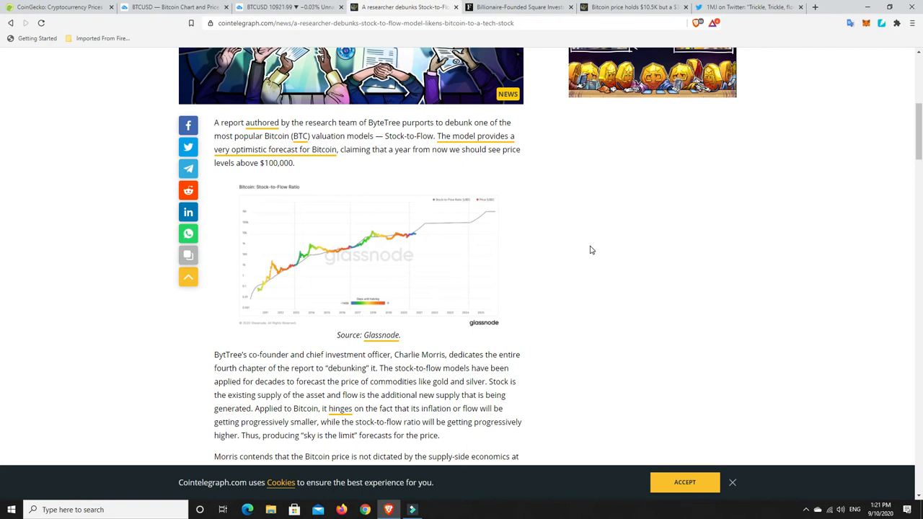
scroll(down, 3)
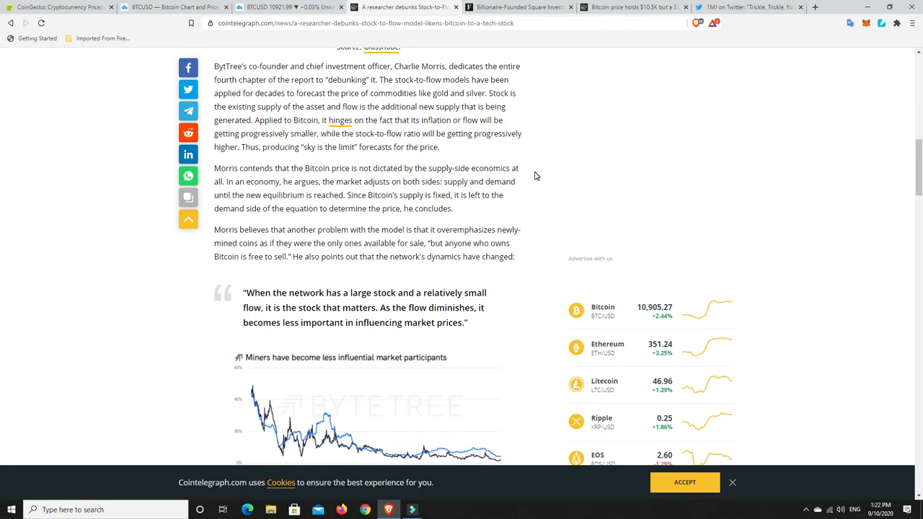
mouse_move(535, 162)
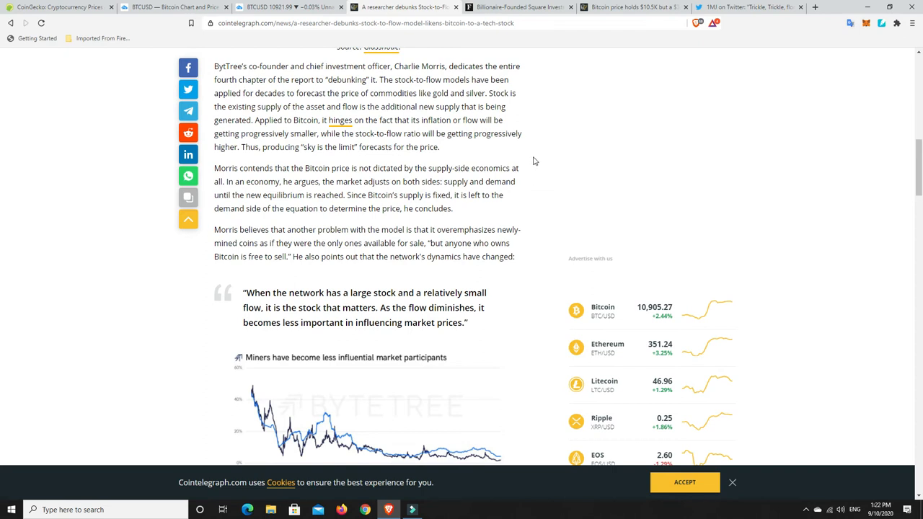
mouse_move(438, 162)
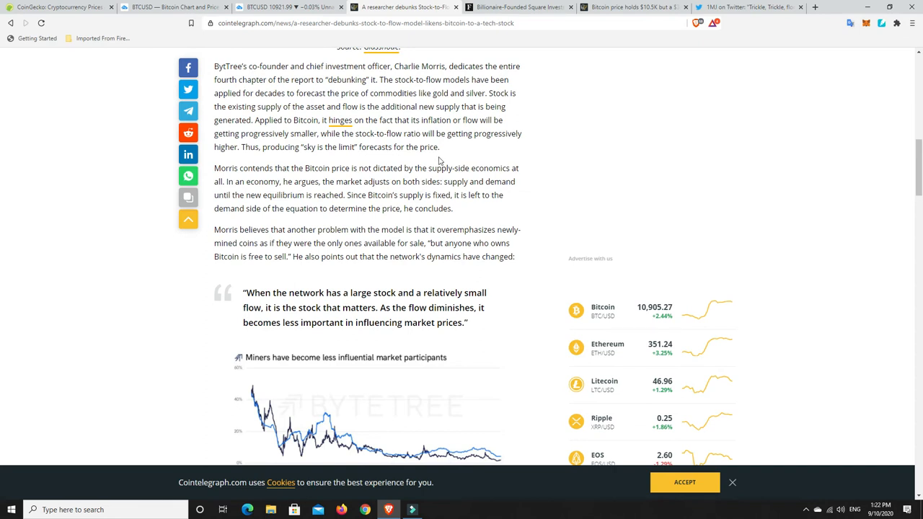
mouse_move(402, 210)
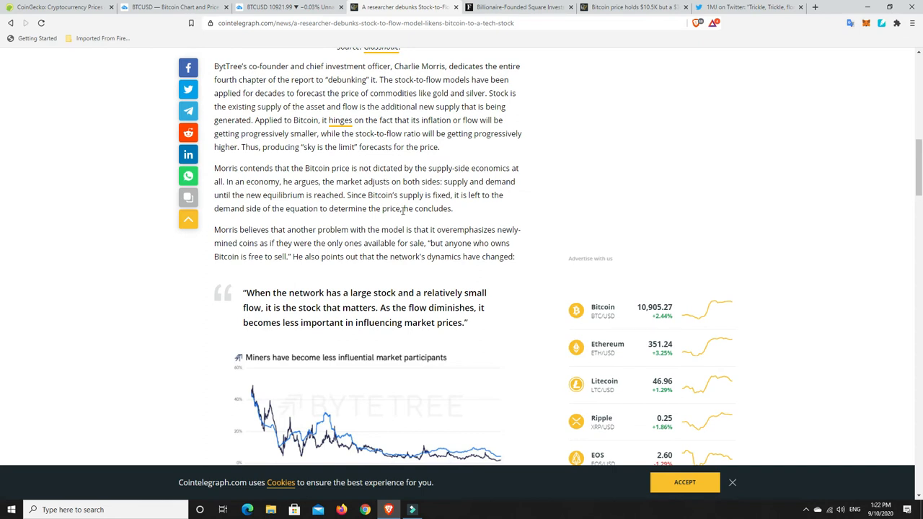
Step: Scroll through the Stock-to-Flow article, then go via CoinGecko's price rankings back to the BTCUSD chart
scroll(down, 3)
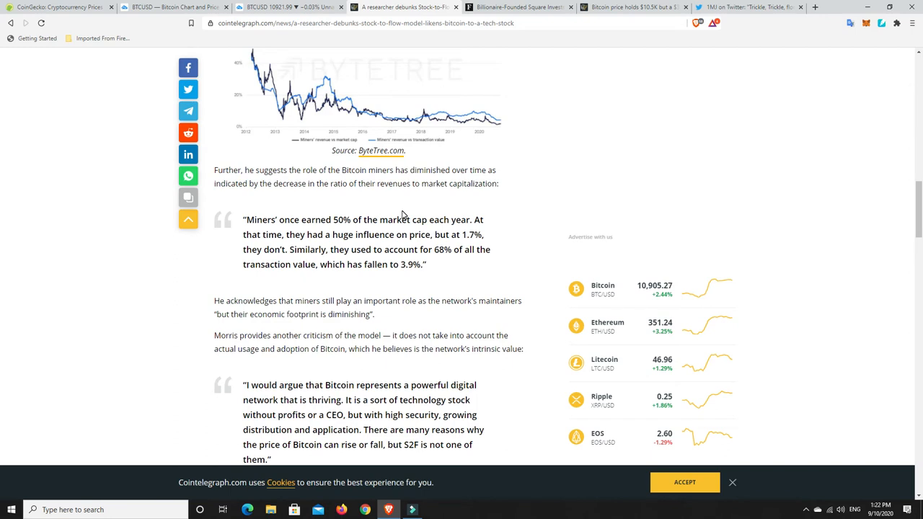
scroll(down, 3)
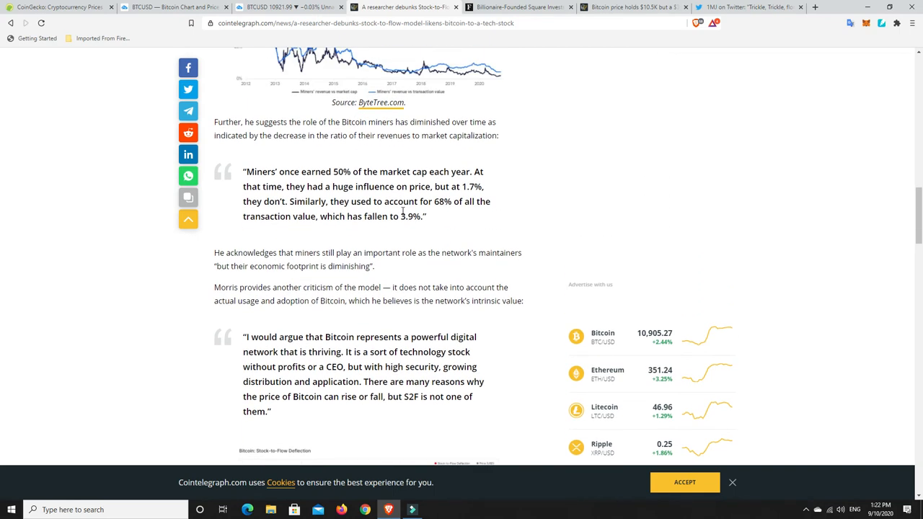
scroll(down, 3)
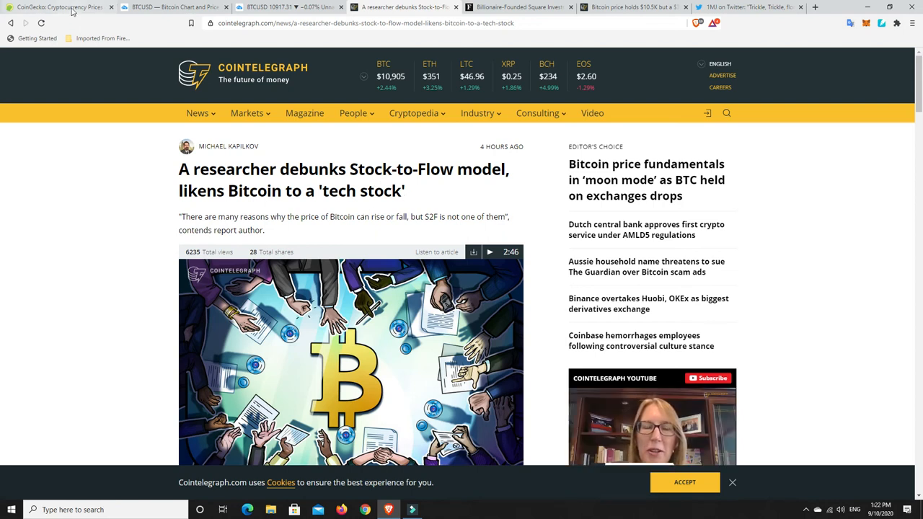
click(58, 6)
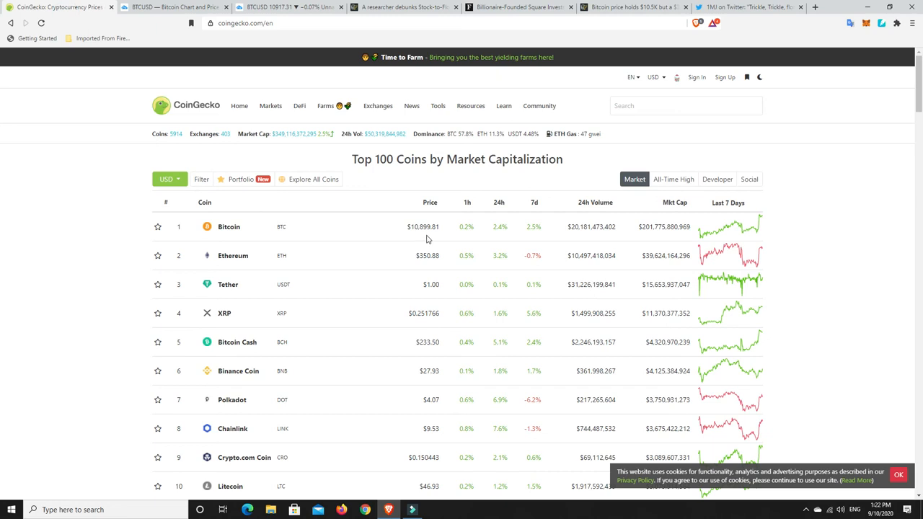
mouse_move(395, 210)
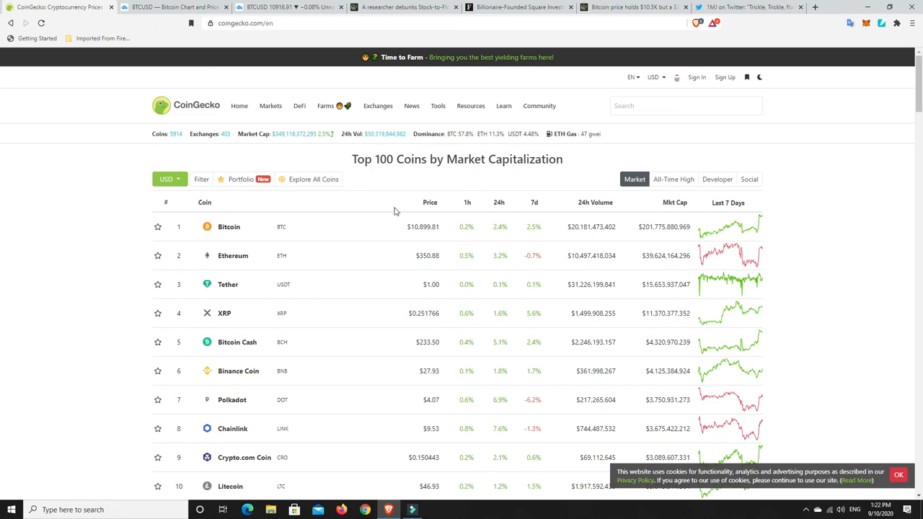
click(173, 6)
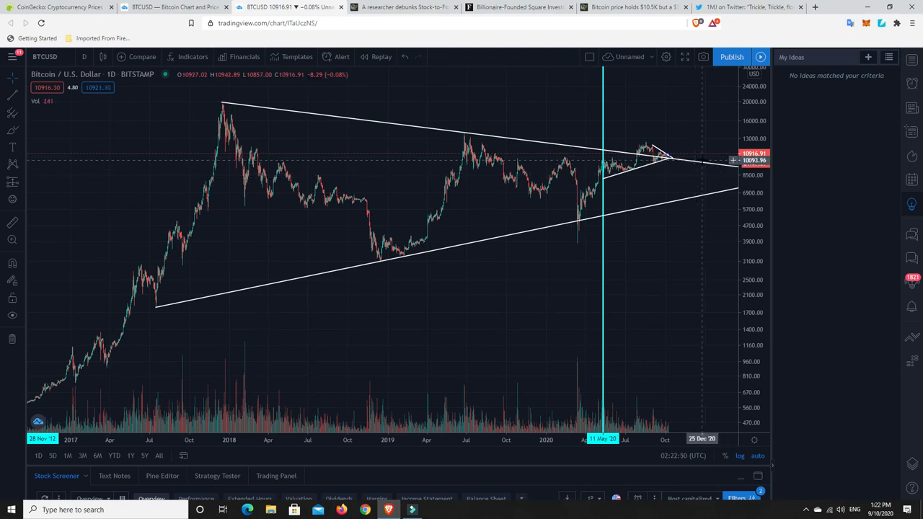
mouse_move(675, 158)
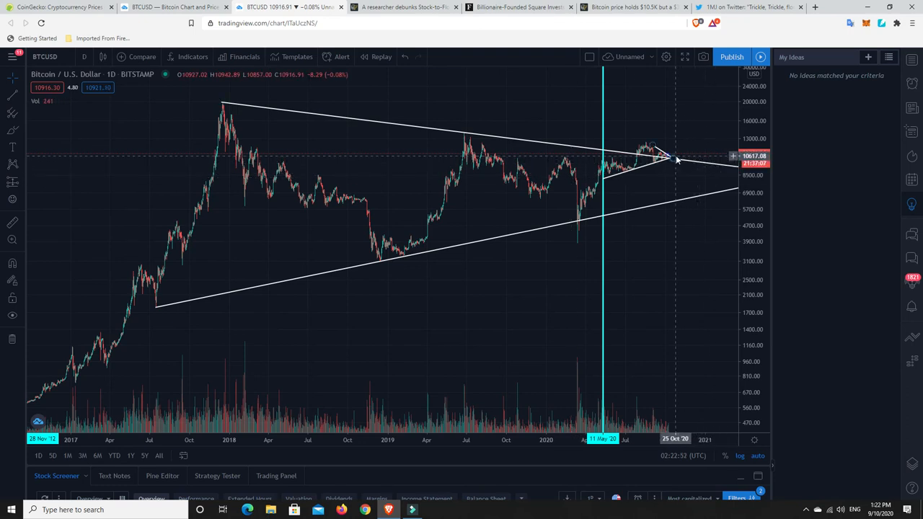
mouse_move(657, 137)
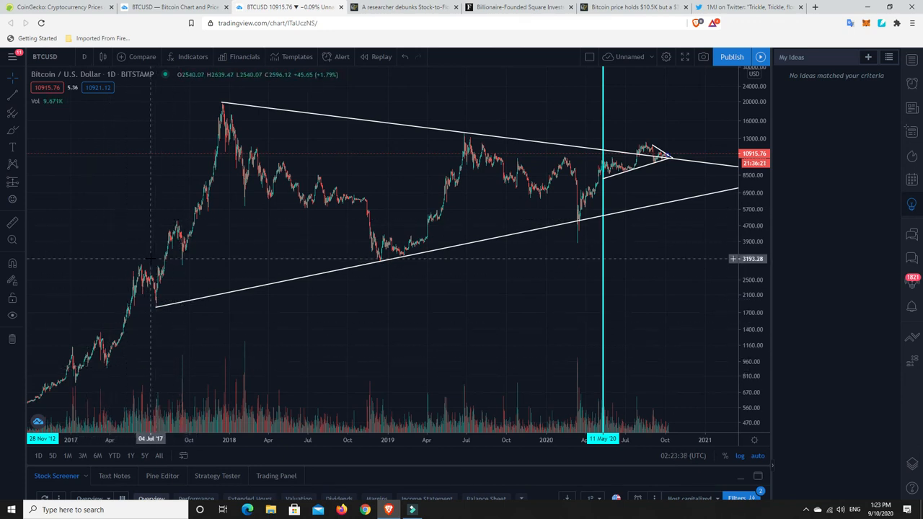
mouse_move(209, 191)
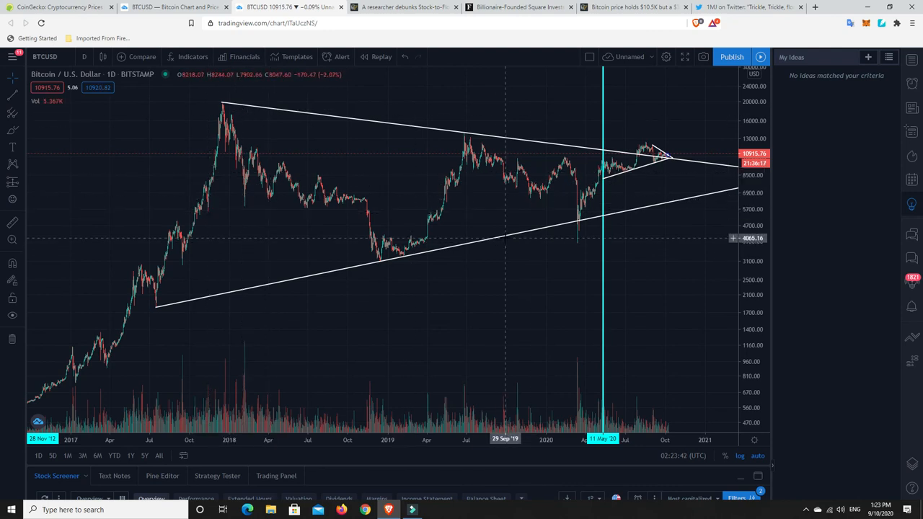
mouse_move(165, 216)
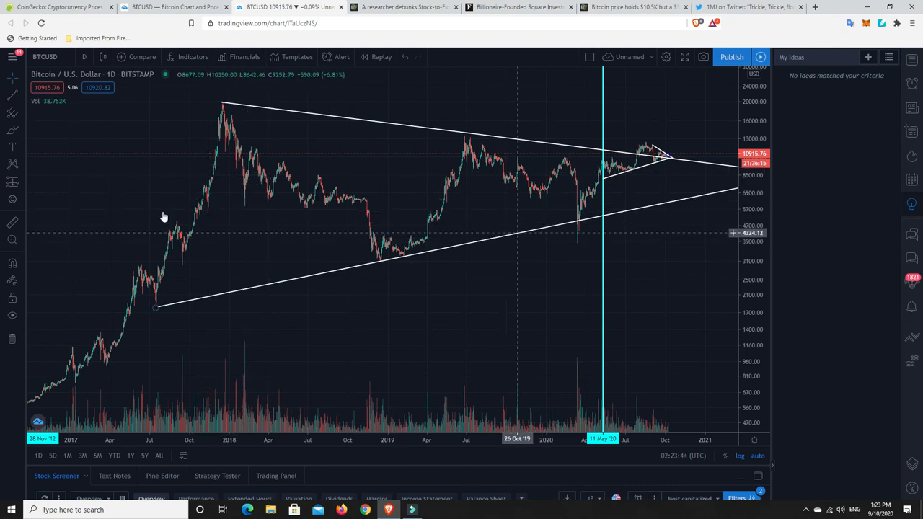
Step: Return to CoinGecko's top coins list and start loading its DeFi coin listing
click(58, 6)
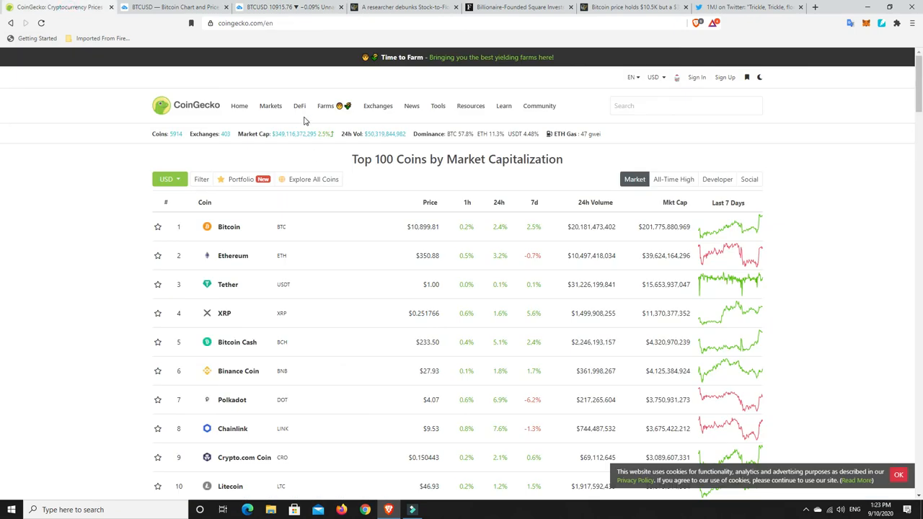
click(300, 107)
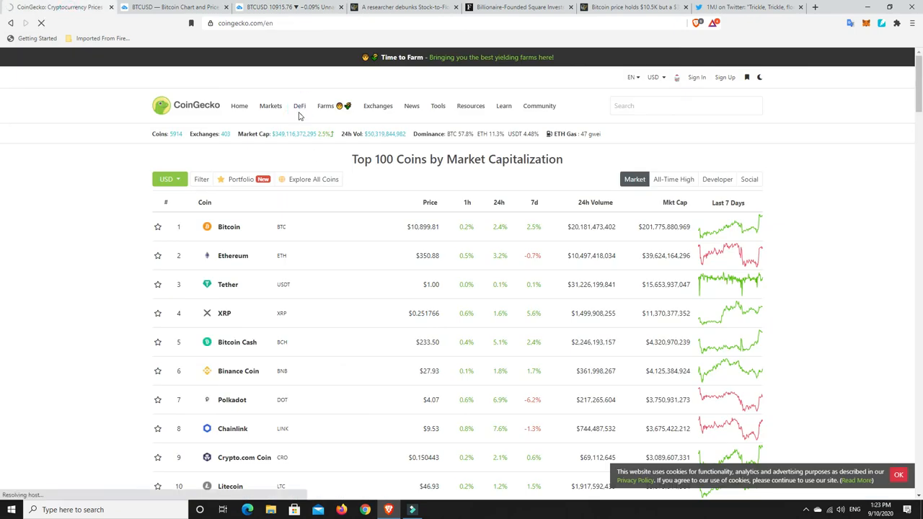
Step: Load the Top 100 DeFi Coins ranking and scroll down the table and back up
click(300, 105)
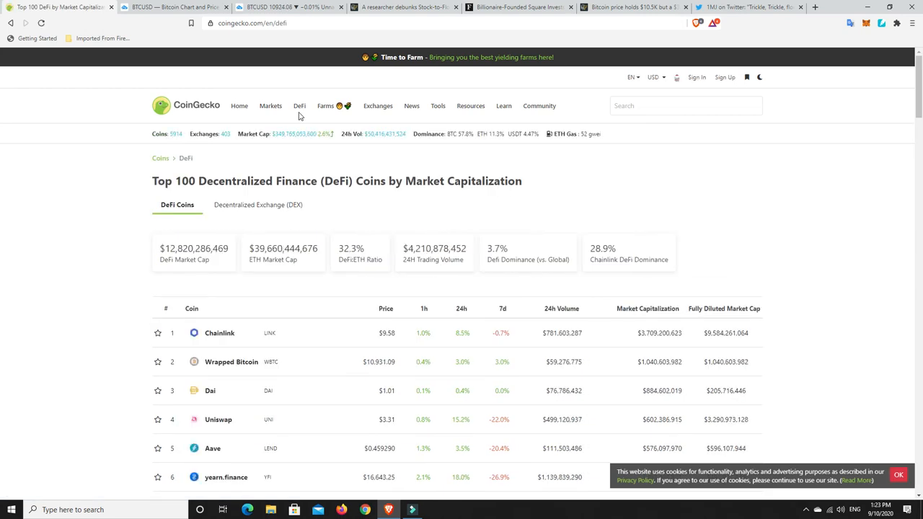
scroll(down, 3)
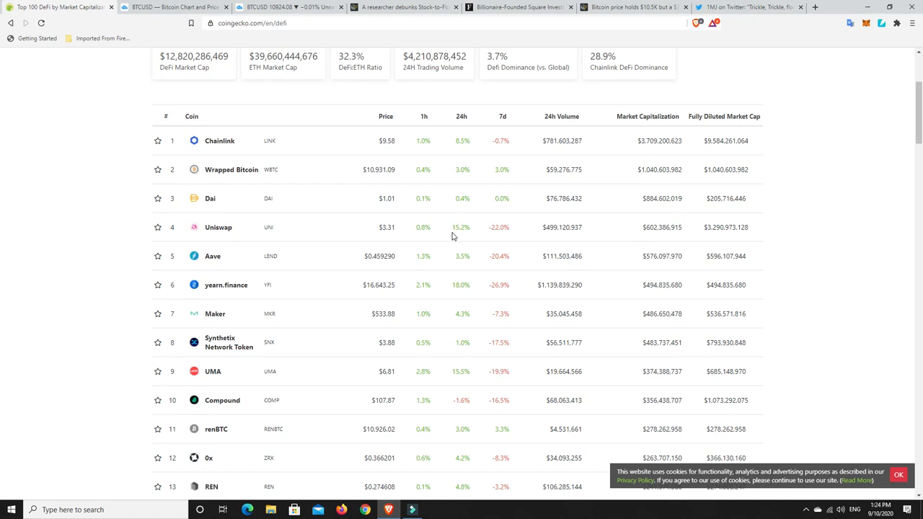
mouse_move(467, 345)
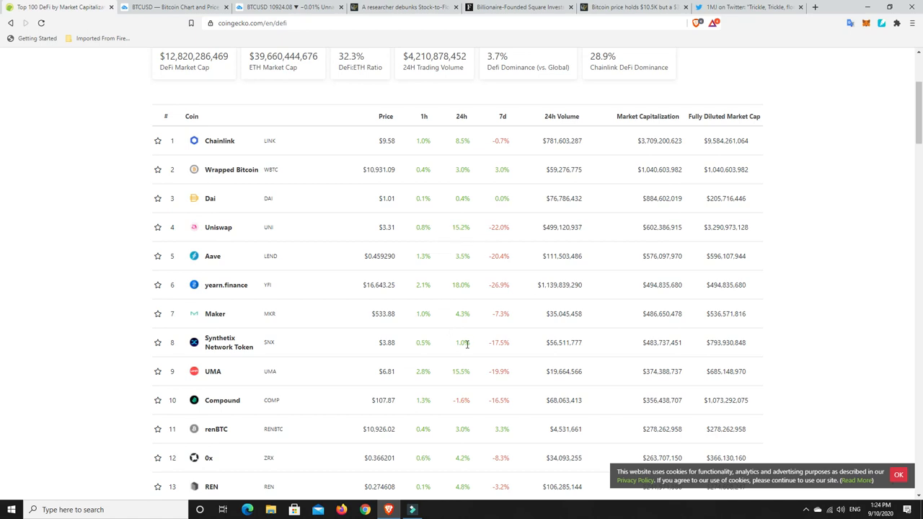
mouse_move(466, 343)
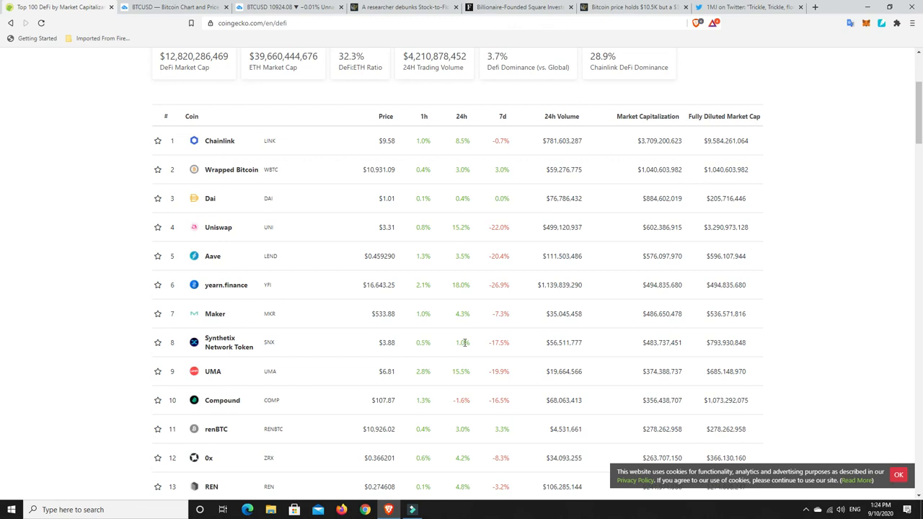
mouse_move(448, 263)
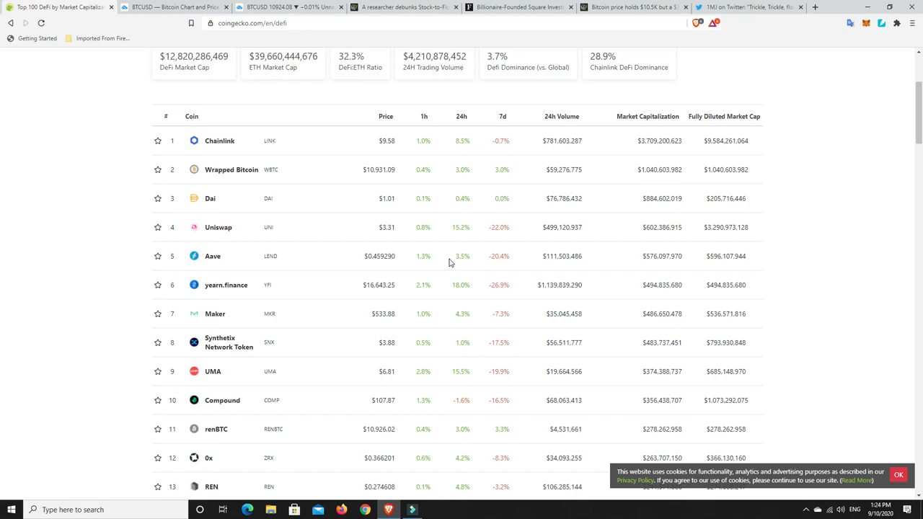
mouse_move(461, 260)
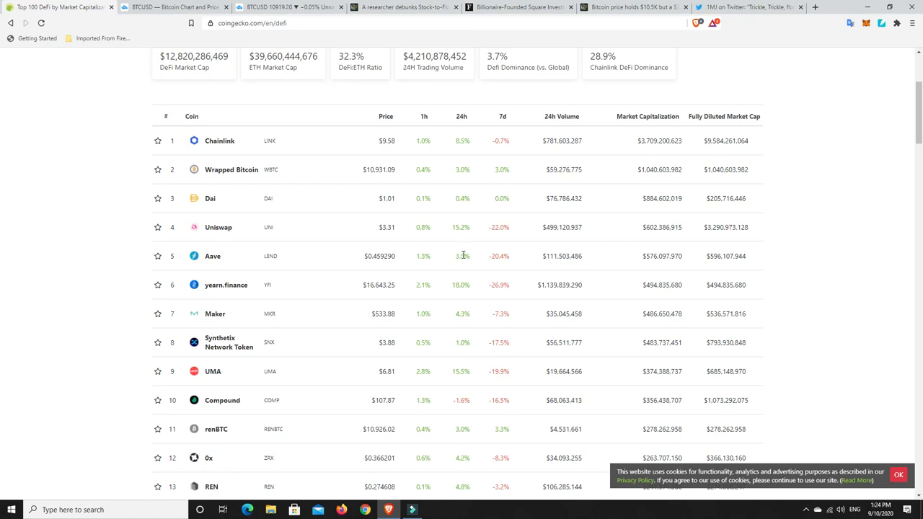
mouse_move(461, 254)
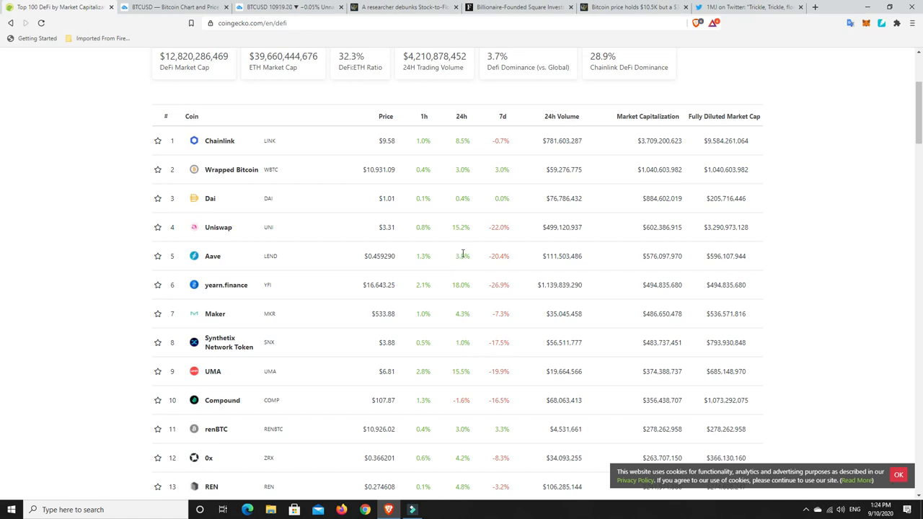
mouse_move(459, 258)
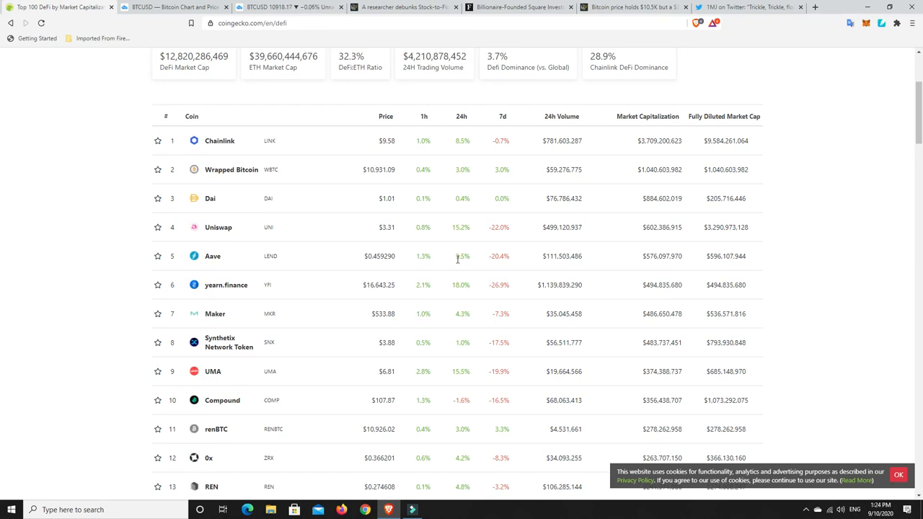
mouse_move(468, 257)
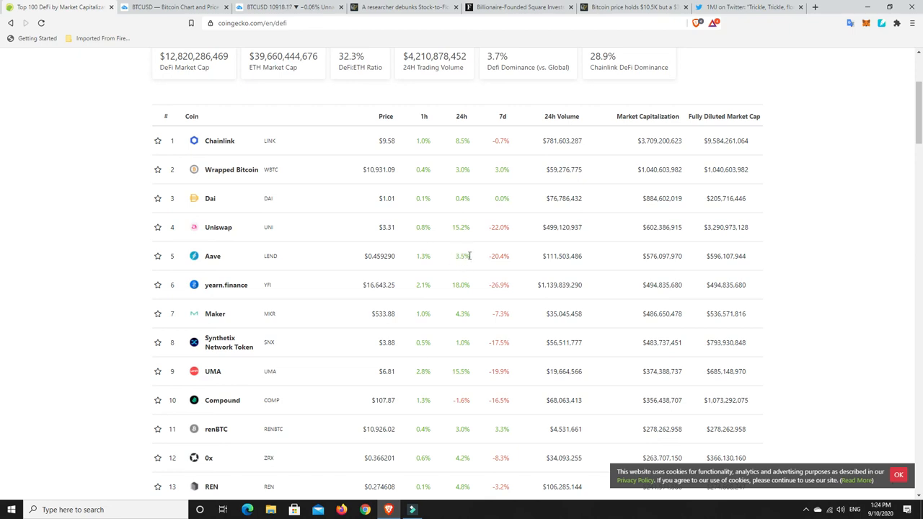
mouse_move(455, 257)
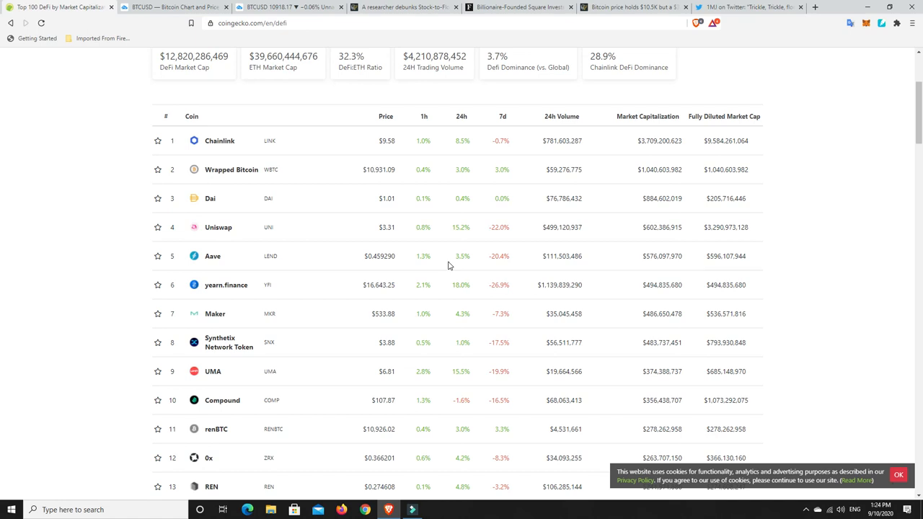
mouse_move(474, 271)
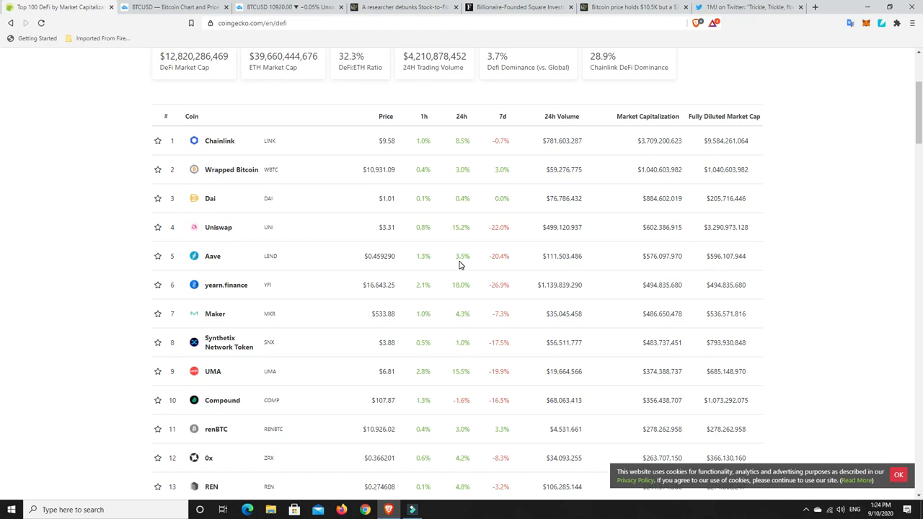
scroll(up, 3)
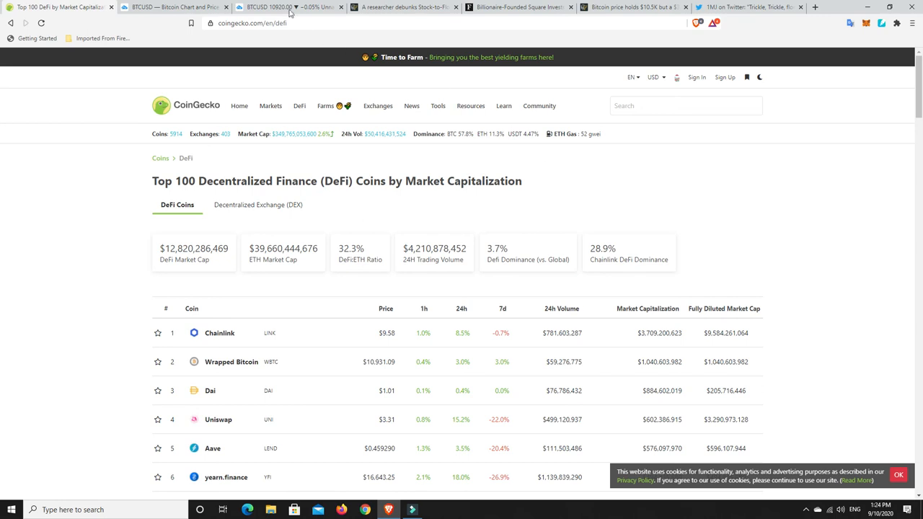
Step: Switch back to the TradingView BTCUSD daily chart with its converging trendlines
click(281, 6)
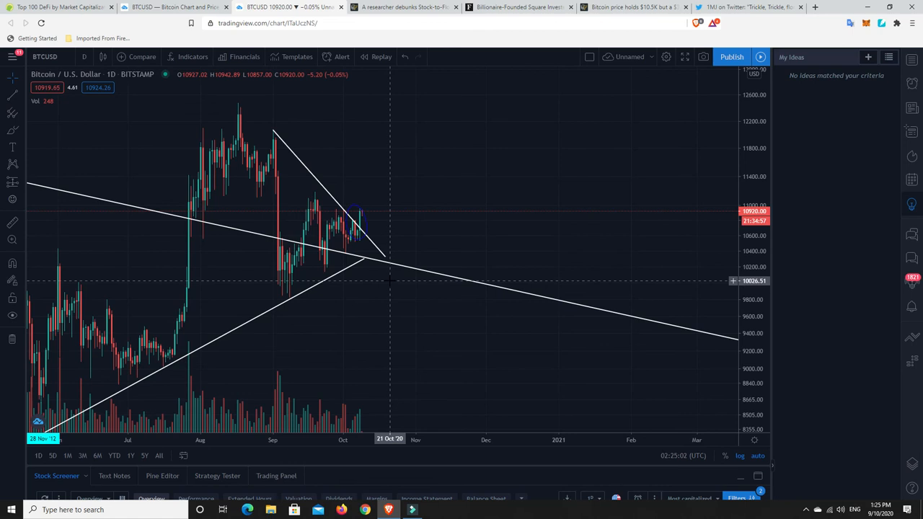
mouse_move(400, 288)
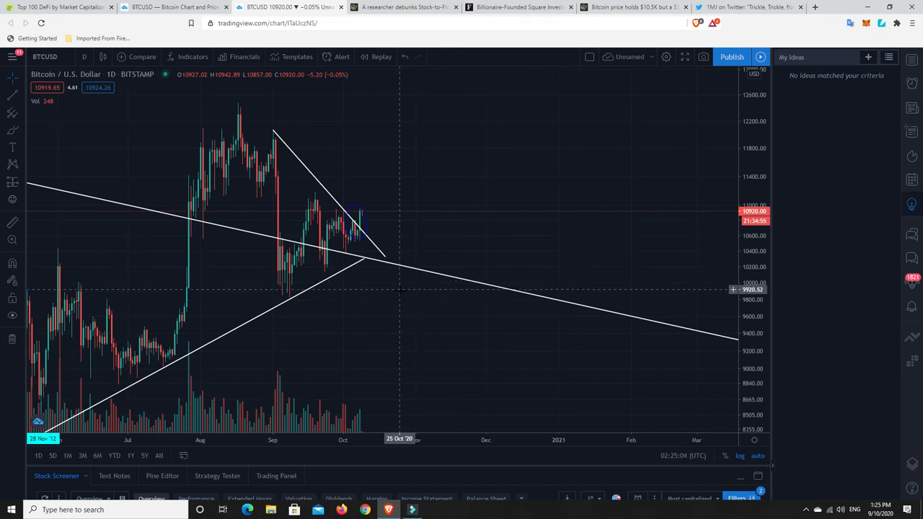